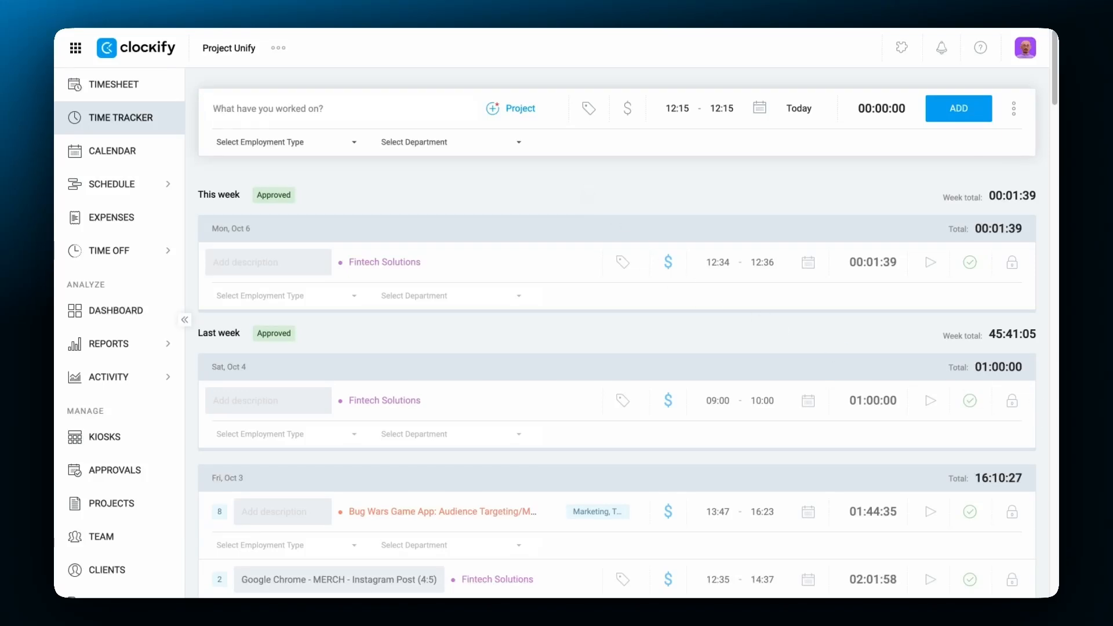
View the audit log, then switch the time report to this week's Weekly breakdown
click(319, 109)
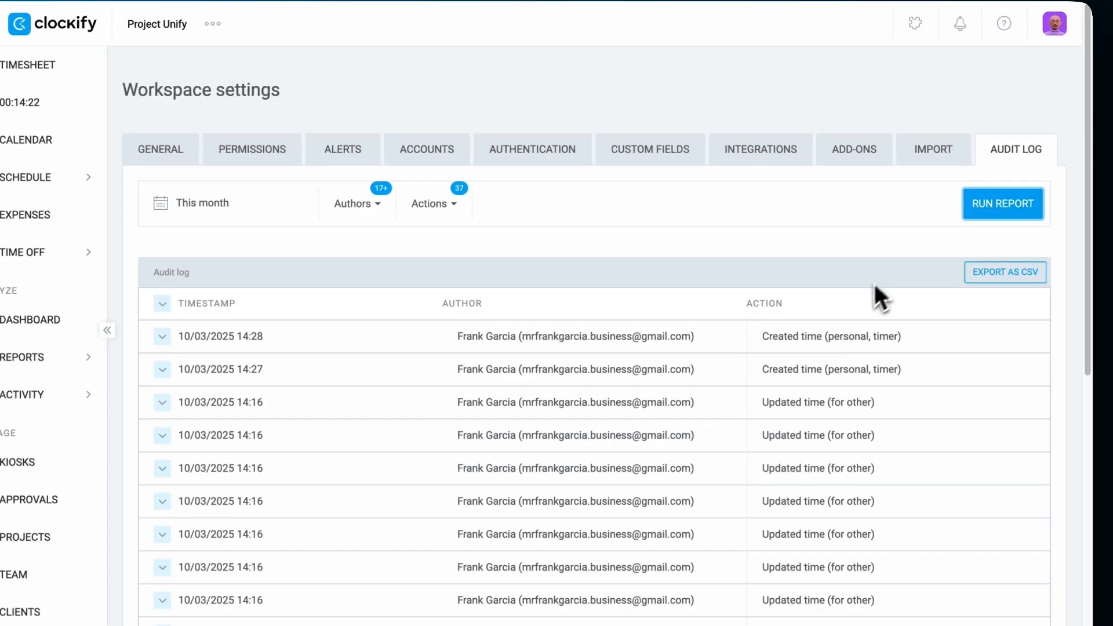
click(29, 495)
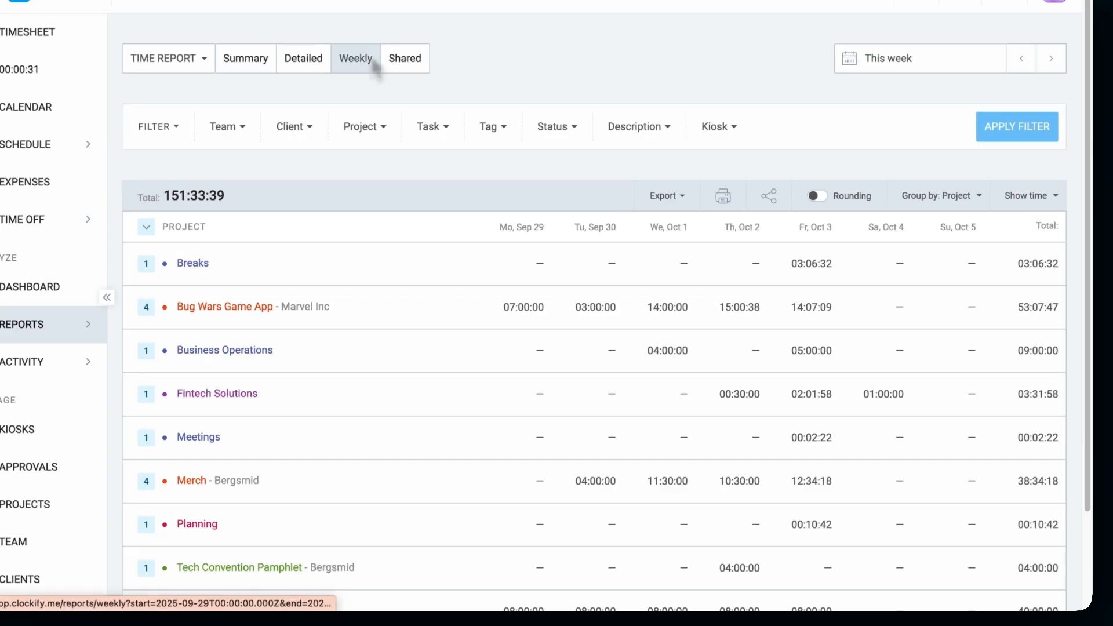
scroll(down, 3)
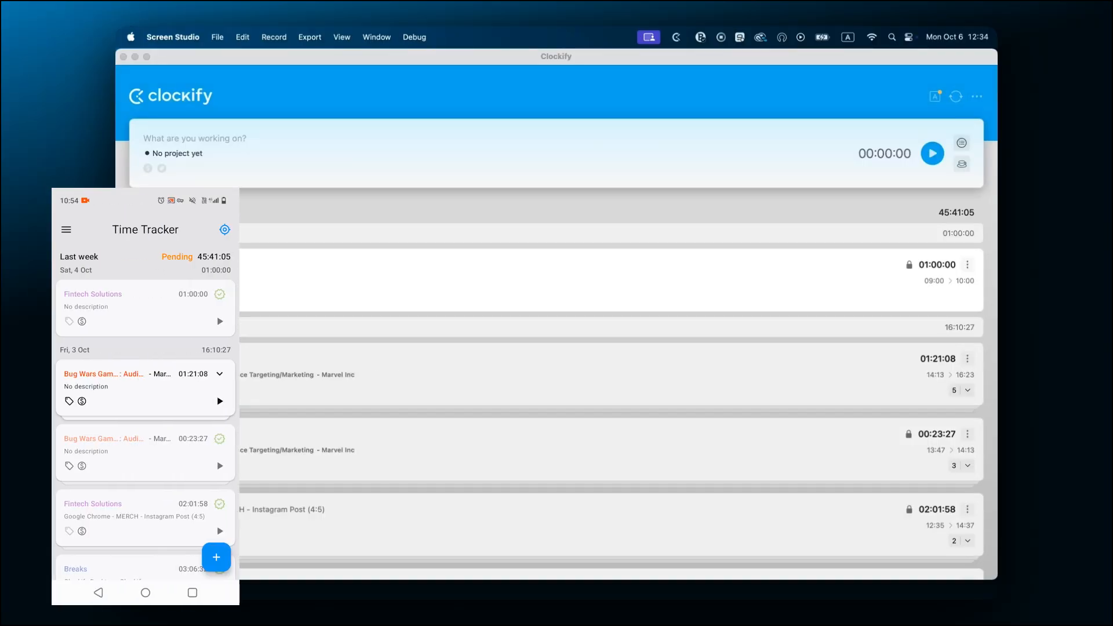
click(932, 152)
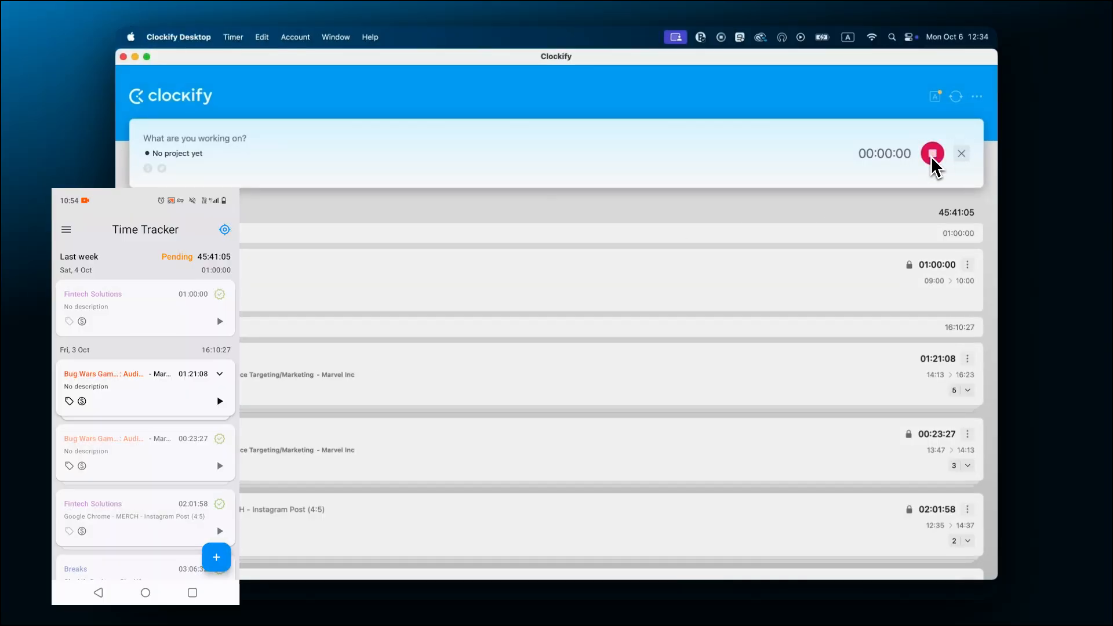
click(932, 153)
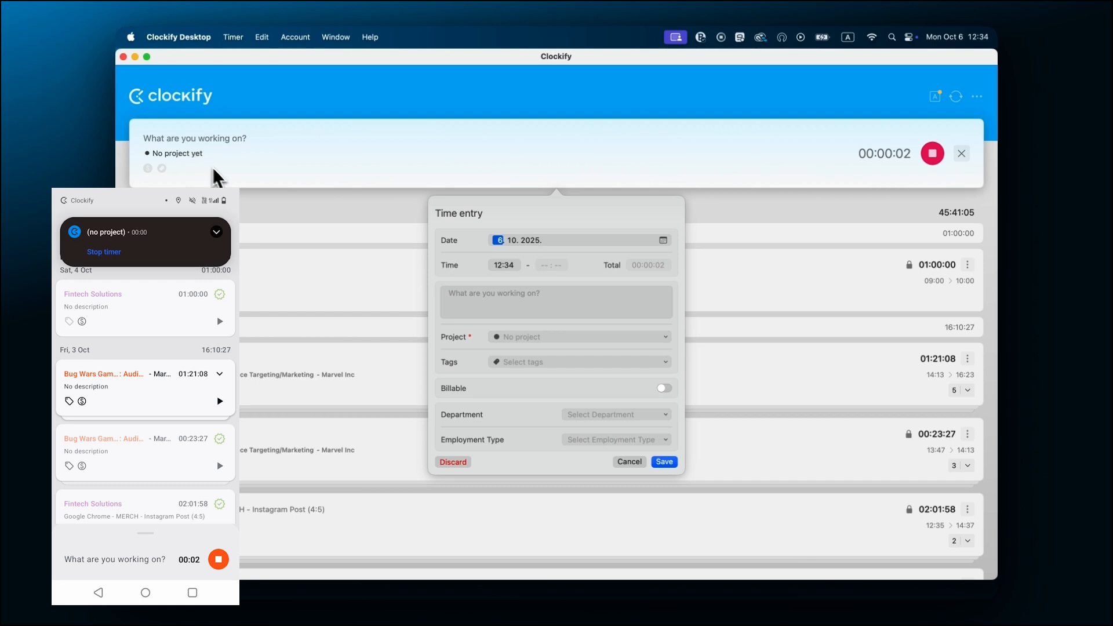
click(579, 336)
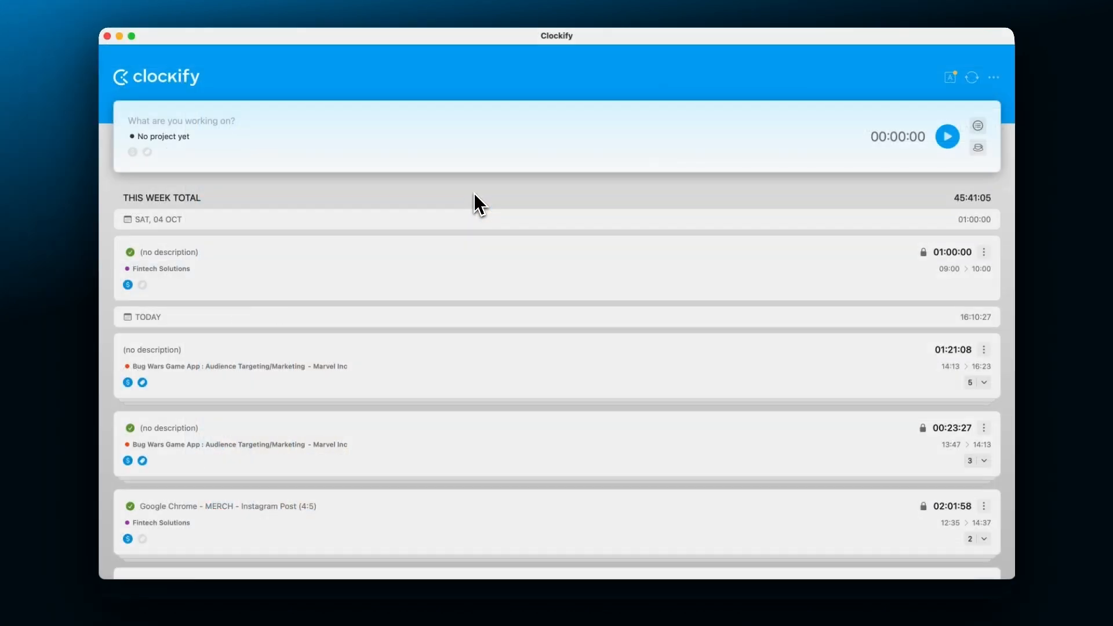
Browse Clockify Desktop's Account, Timer and General preferences, bringing up the 43-minute idle prompt
click(946, 135)
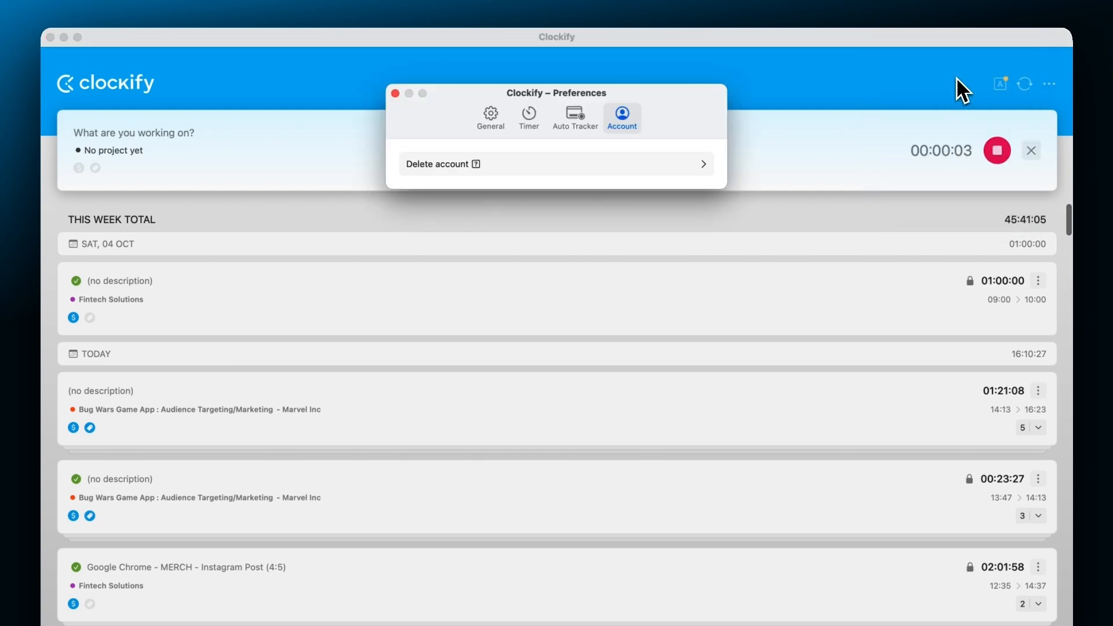
click(996, 150)
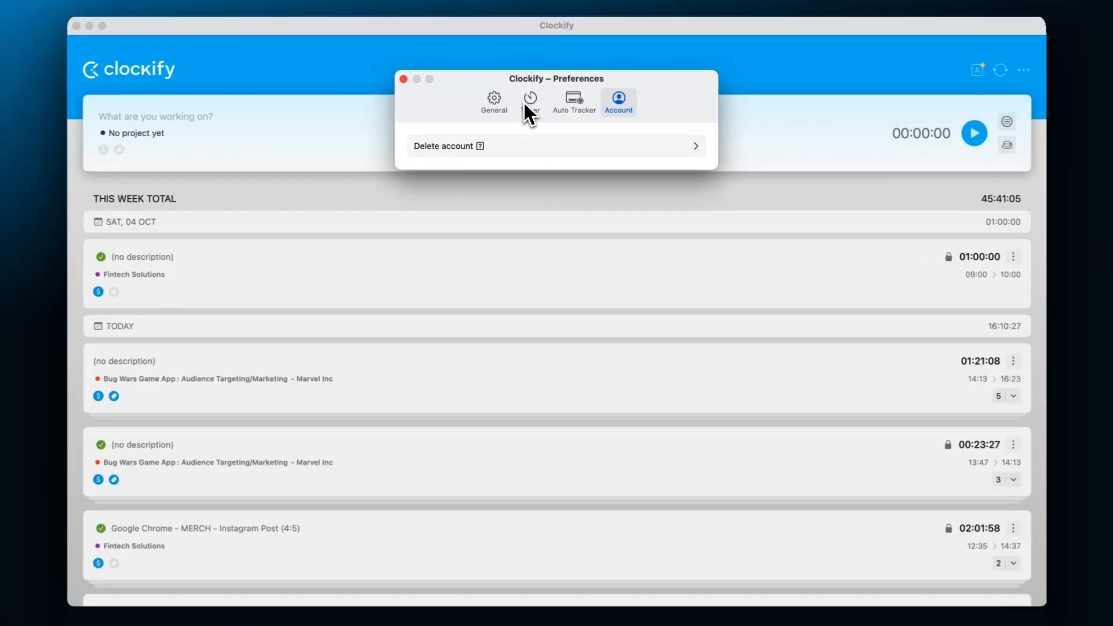
click(529, 99)
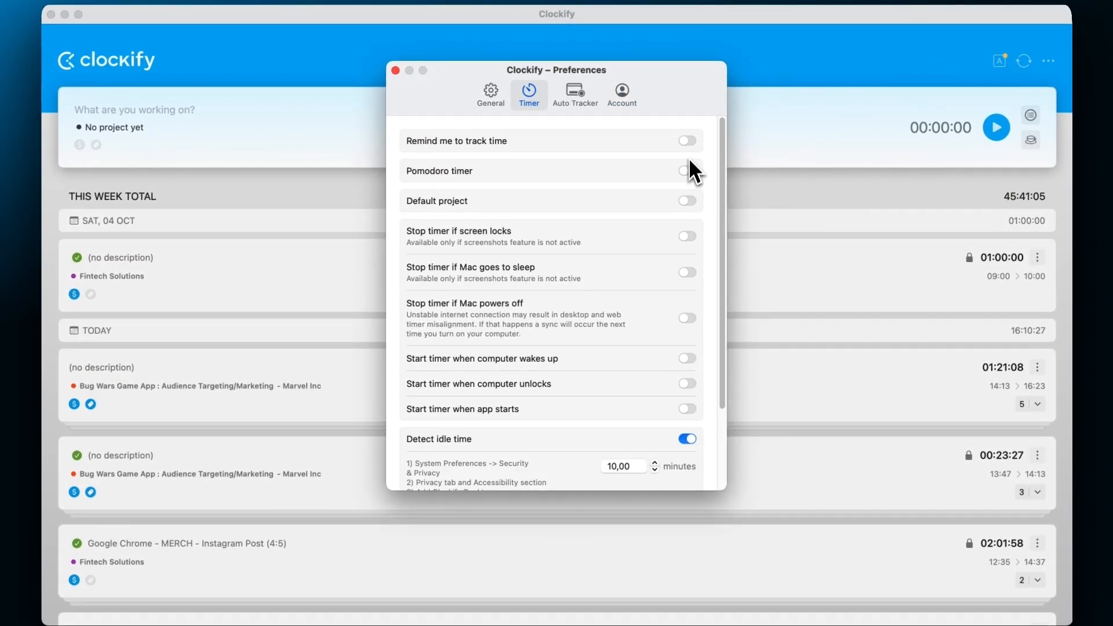
click(490, 94)
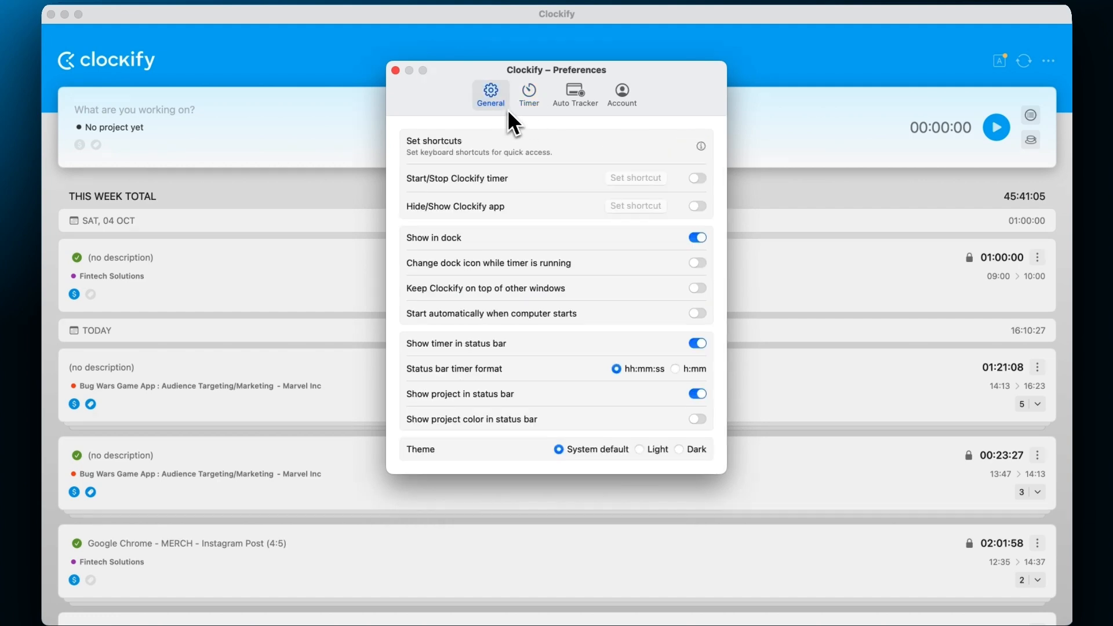
click(696, 178)
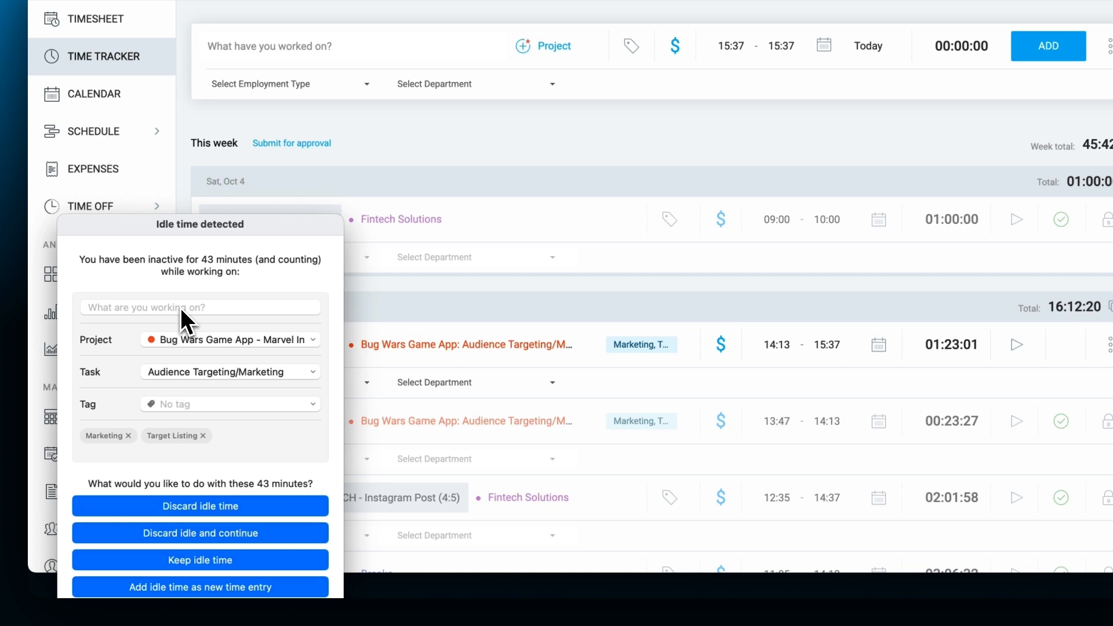
mouse_move(213, 487)
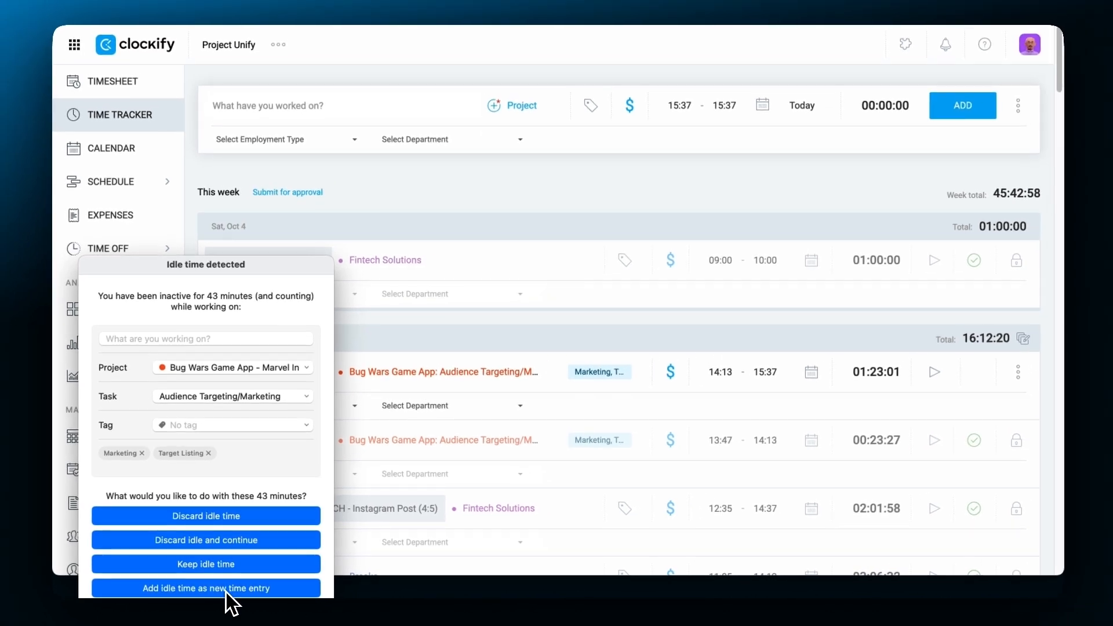
Switch 'Organize time by' to Department and back to Client, then review working days and billable rate
click(206, 589)
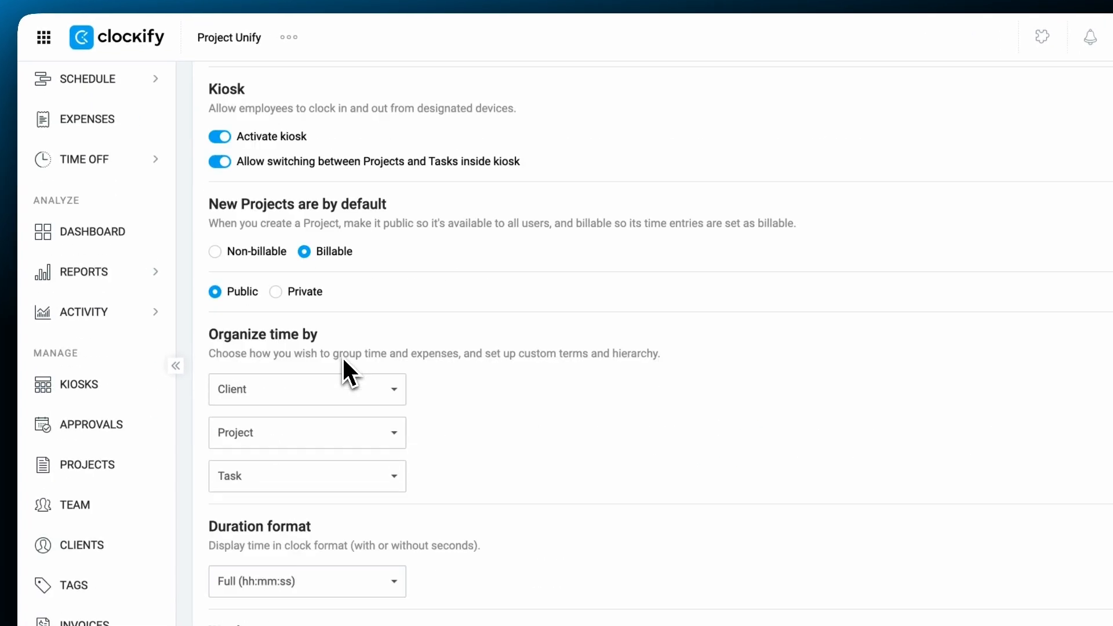
scroll(down, 3)
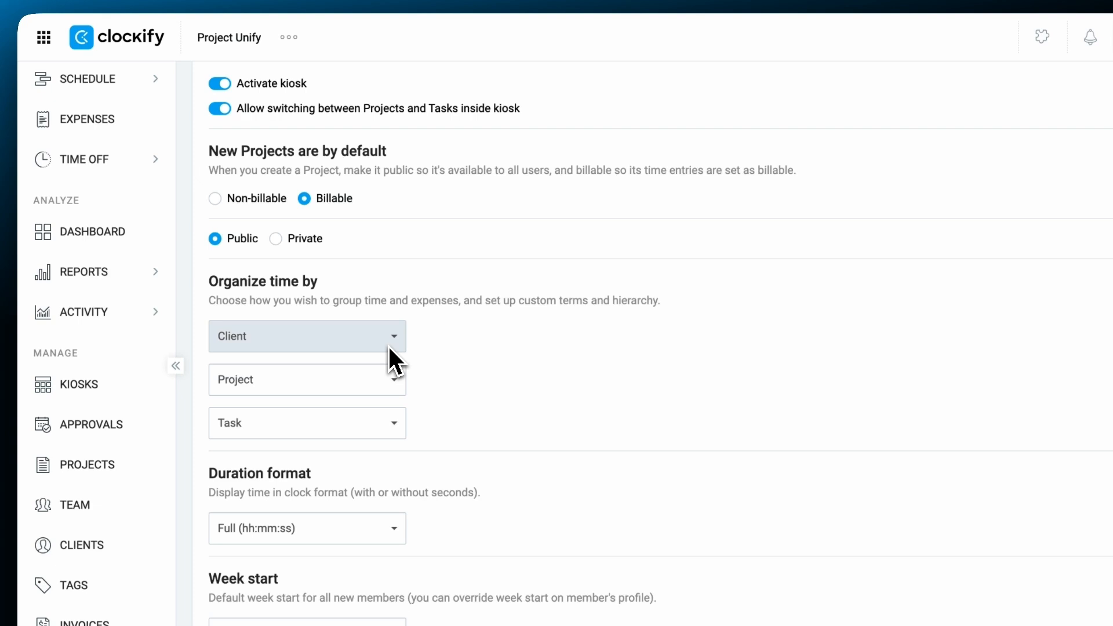
click(307, 336)
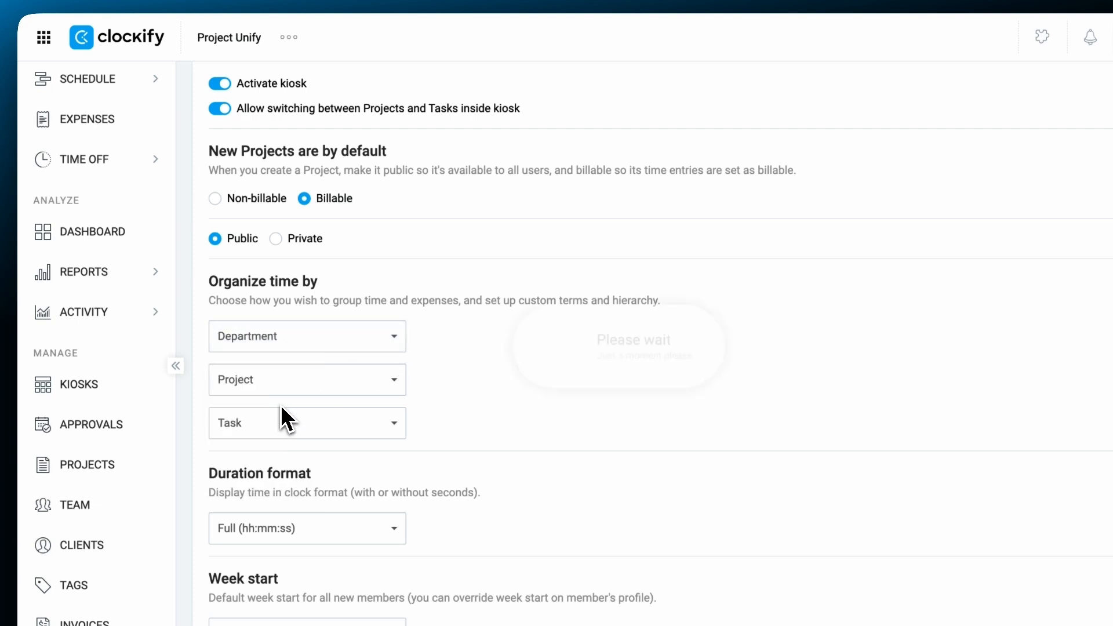
click(307, 379)
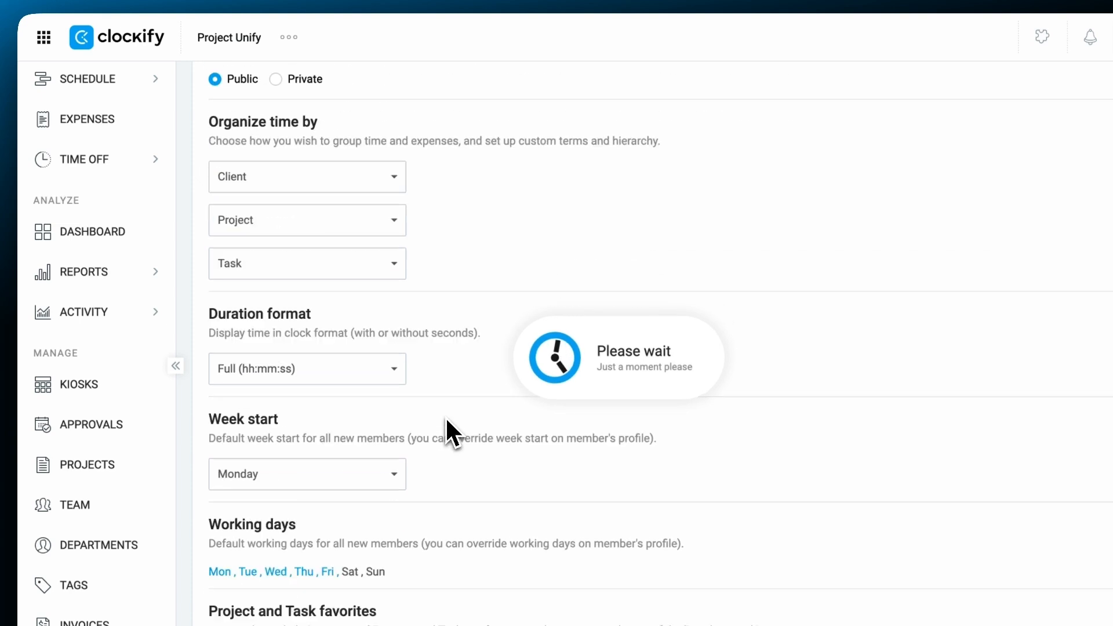
scroll(down, 3)
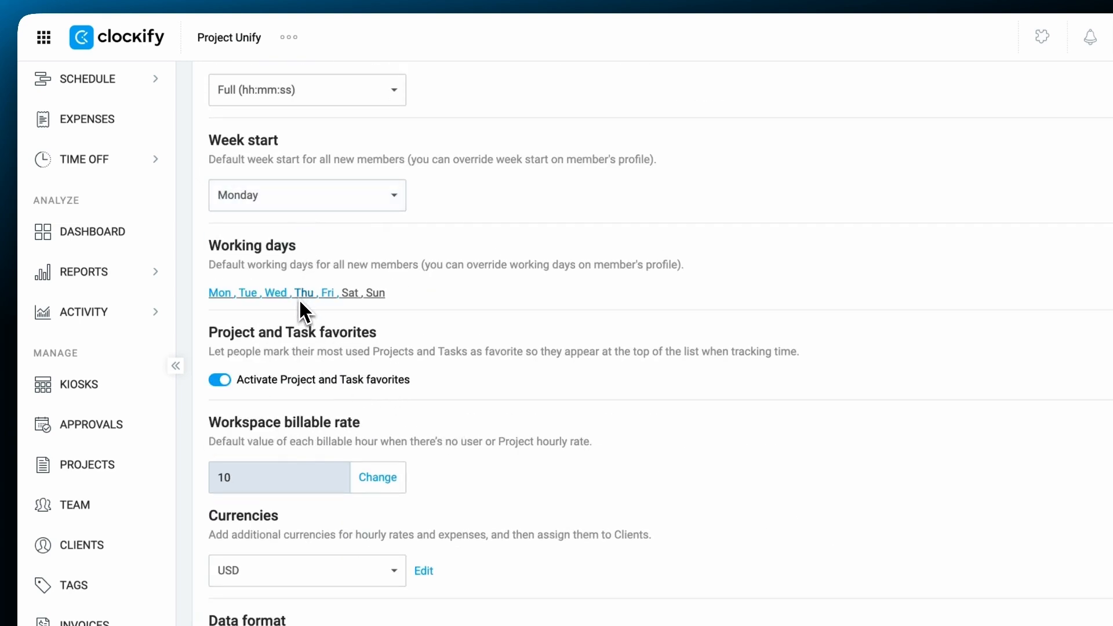
mouse_move(445, 307)
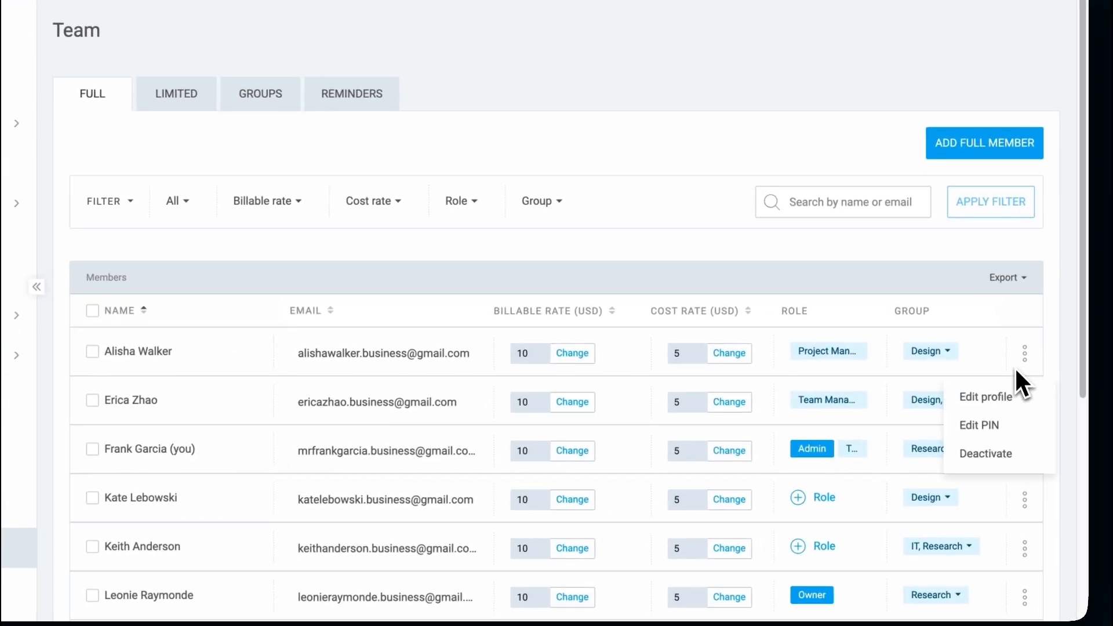
Add a weekday daily reminder for members tracking less than their work capacity
click(986, 396)
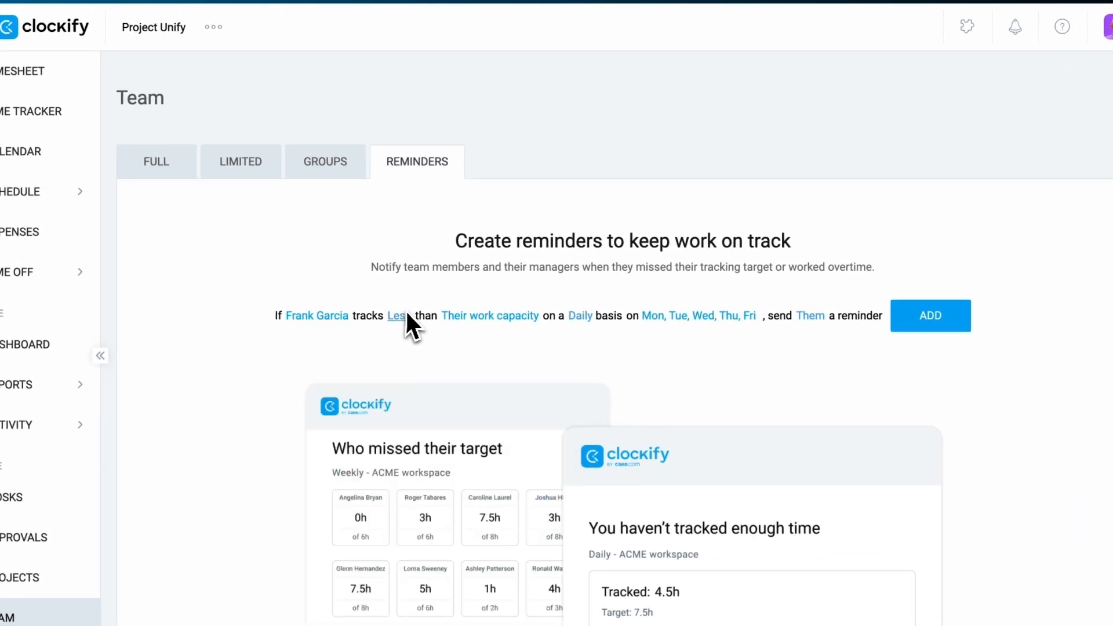
click(489, 315)
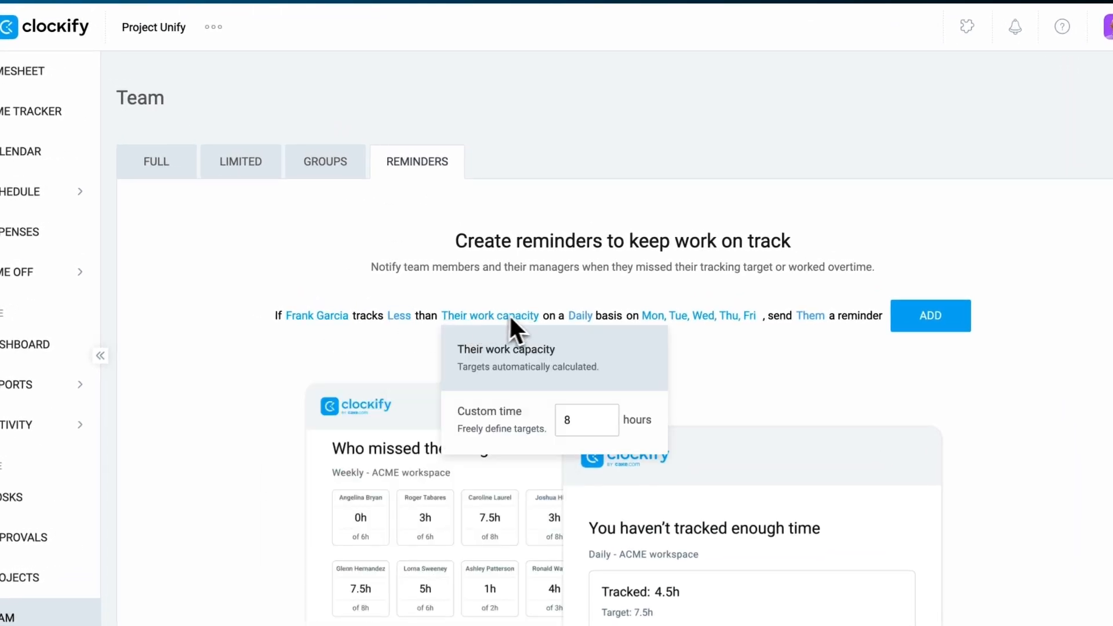
click(699, 315)
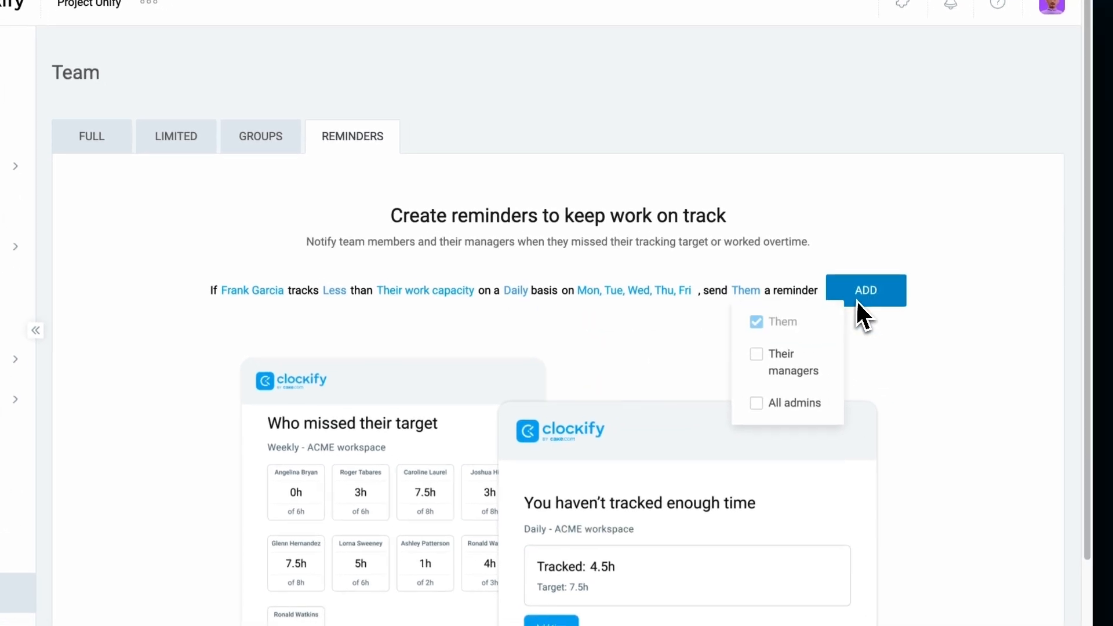
click(865, 290)
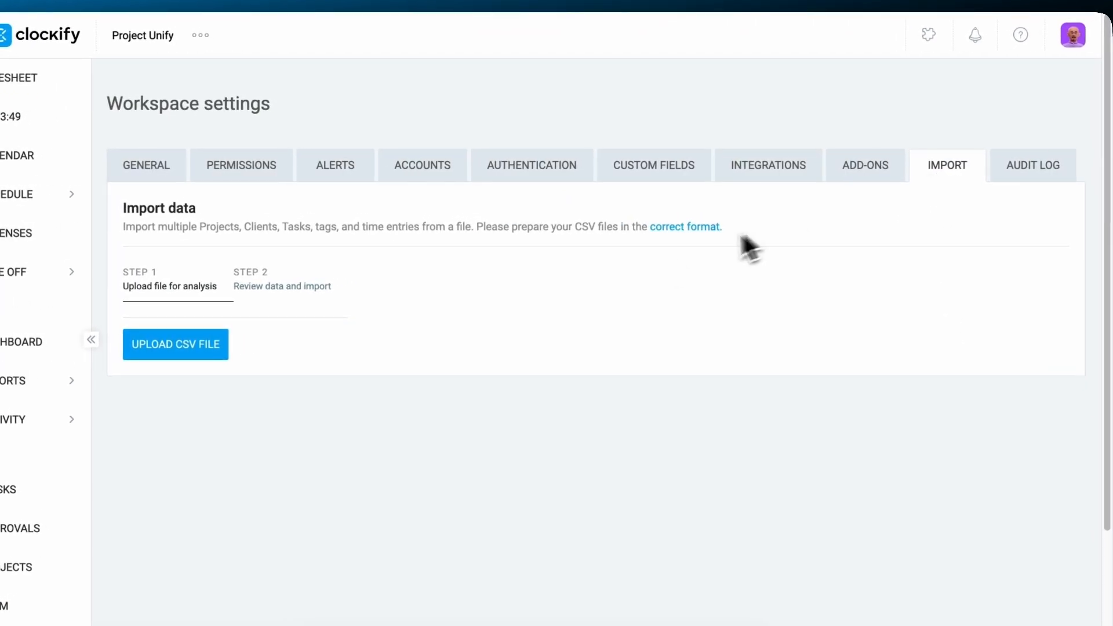
Start a CSV import upload, bringing up the Downloads file chooser
click(175, 345)
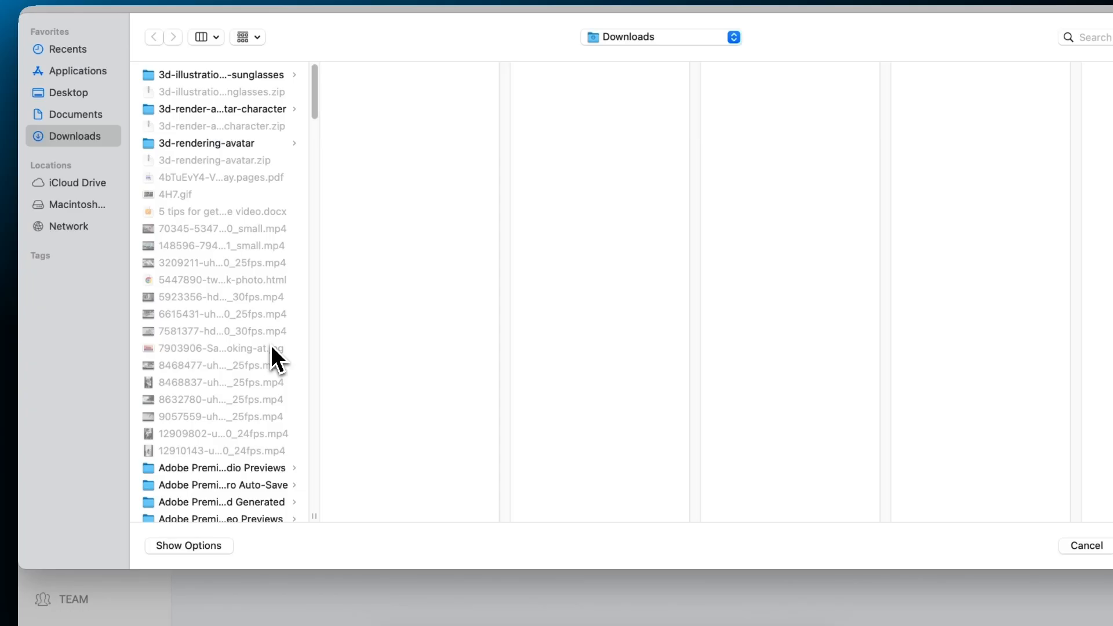
scroll(down, 3)
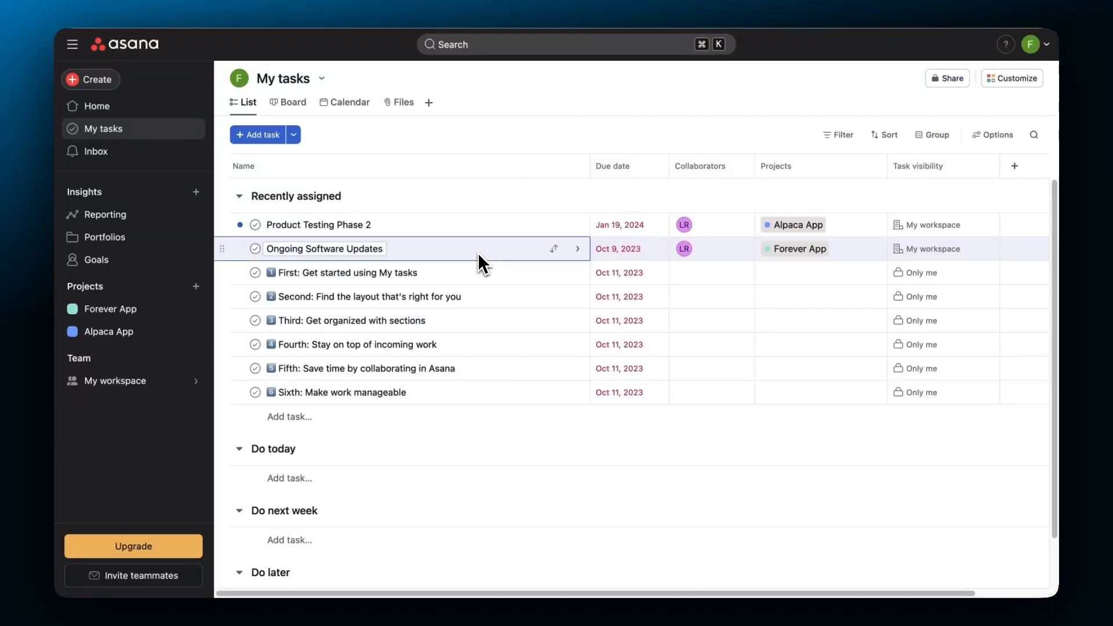
Open the Ongoing Software Updates task in Asana and start its Clockify timer
click(323, 248)
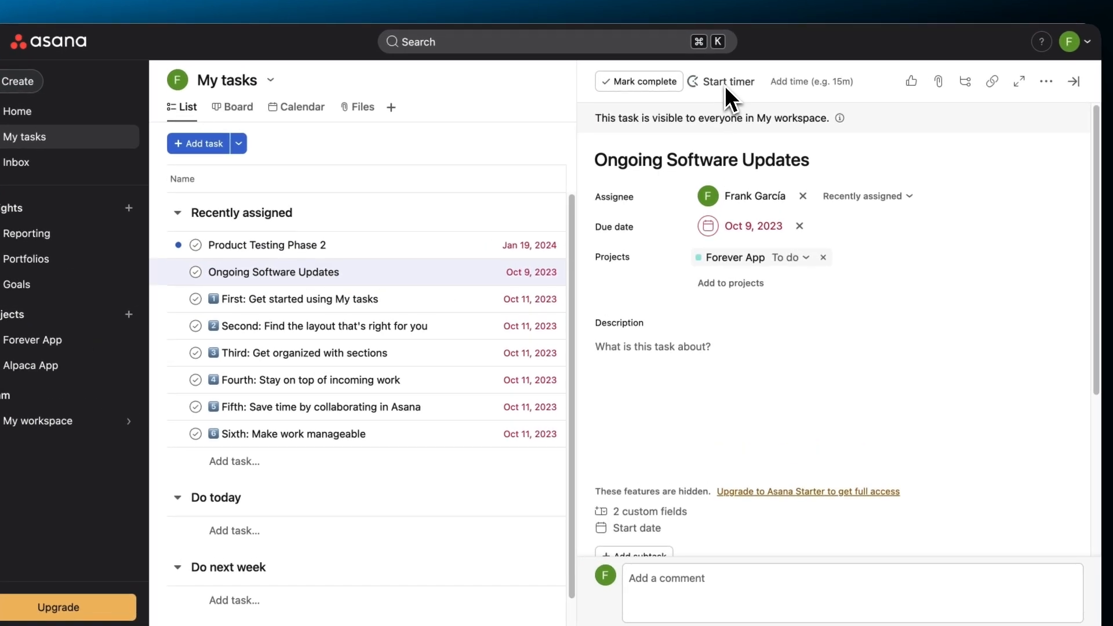
click(727, 82)
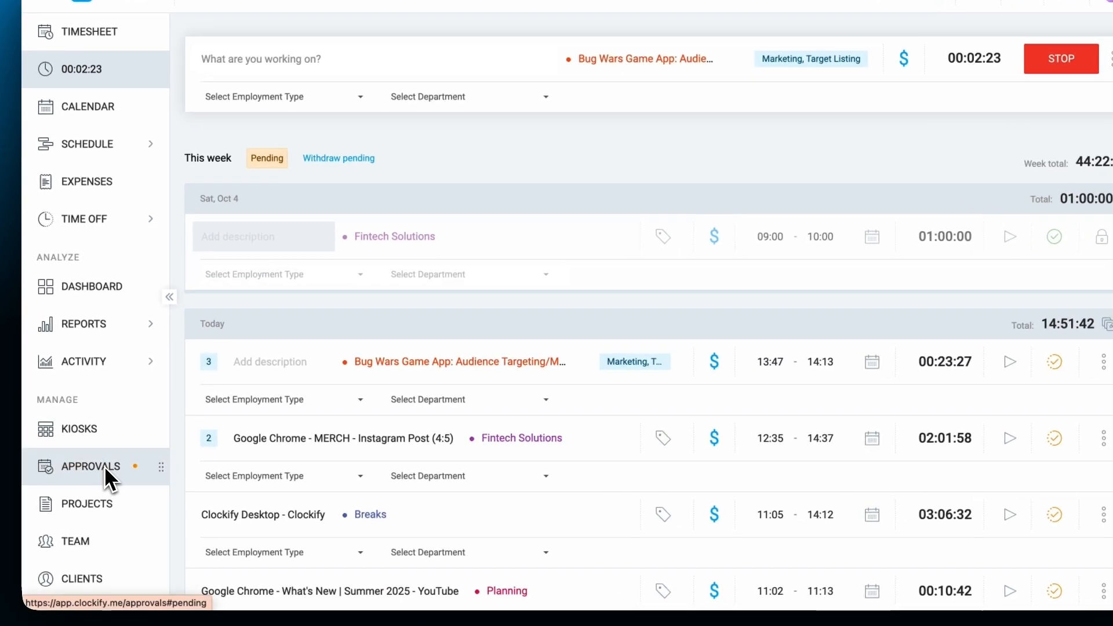
Approve all pending Sep 29 – Oct 5, 2025 timesheets from Approvals, locking their entries
click(90, 466)
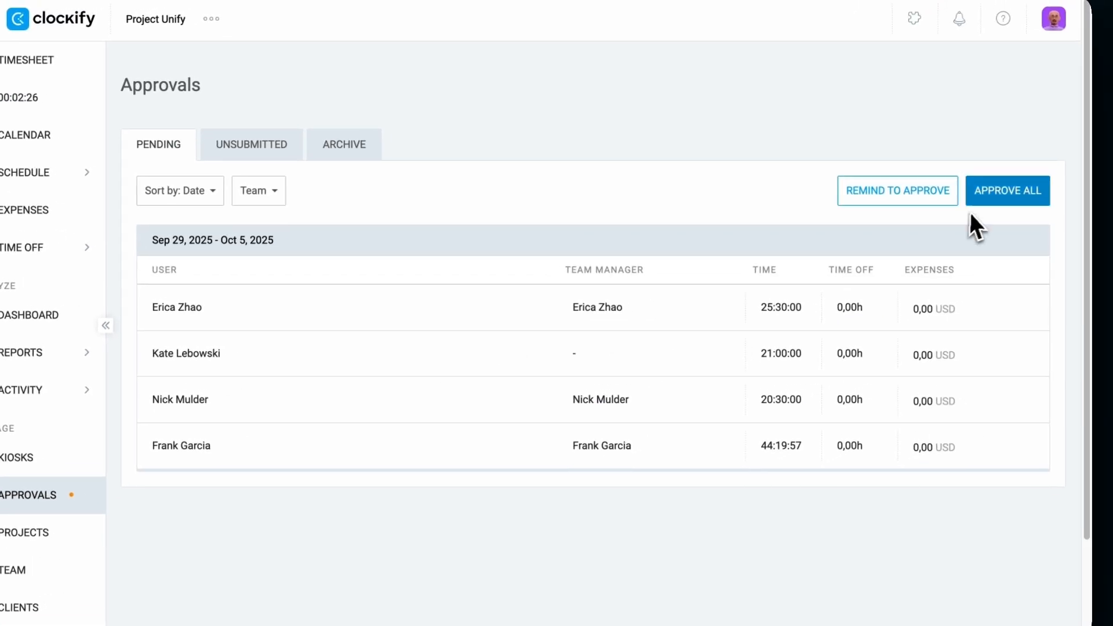
click(1006, 190)
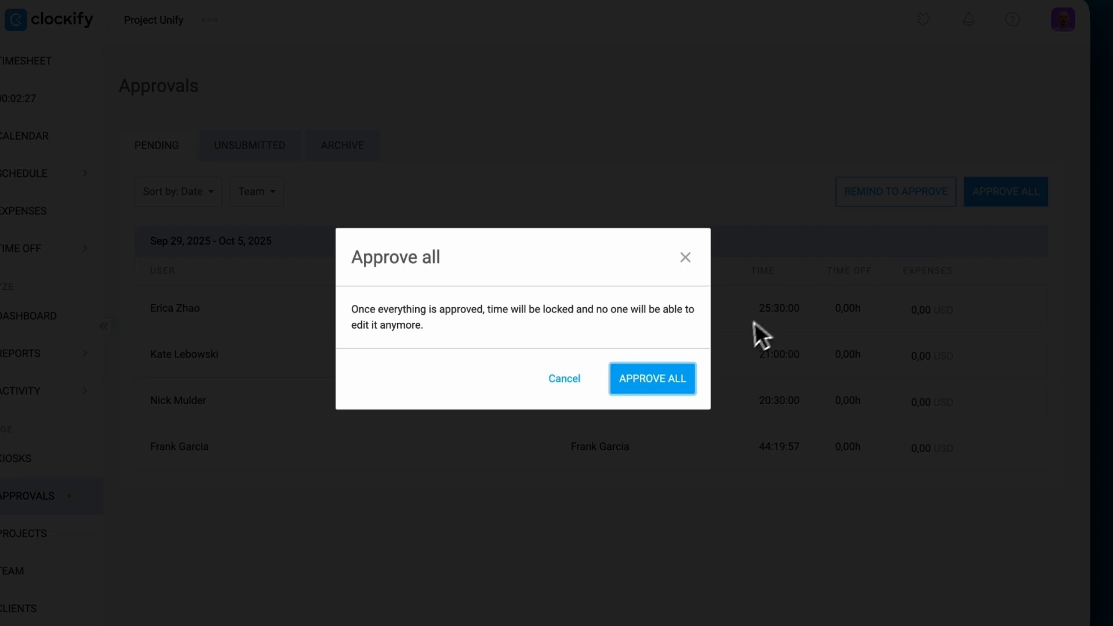
click(651, 379)
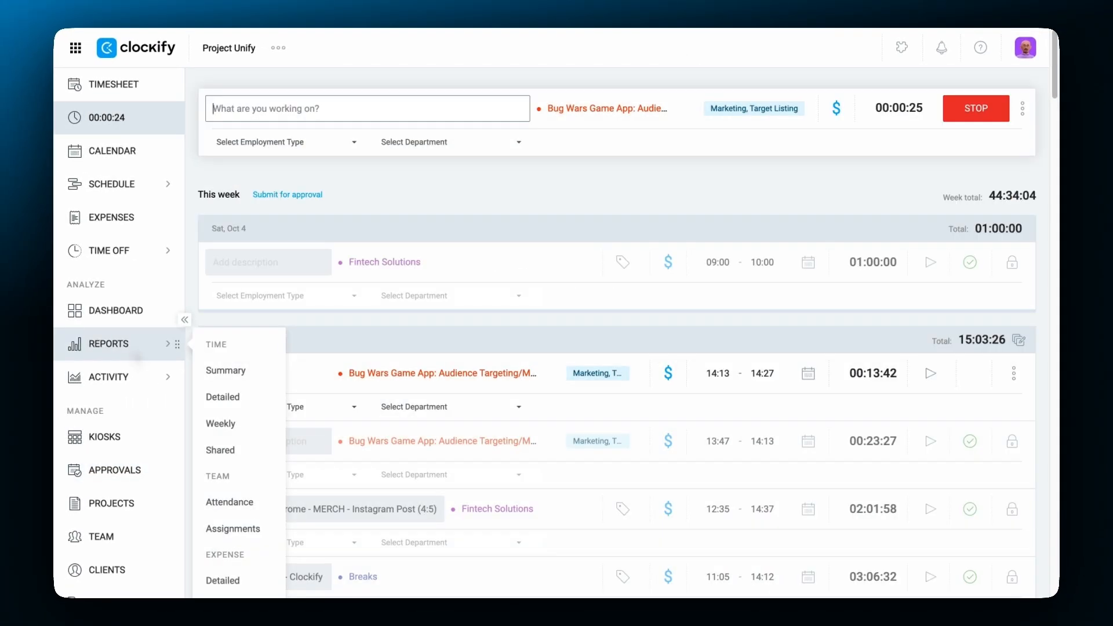
Switch from the Detailed to the Weekly report and scroll through the 151:33:39 total
click(226, 370)
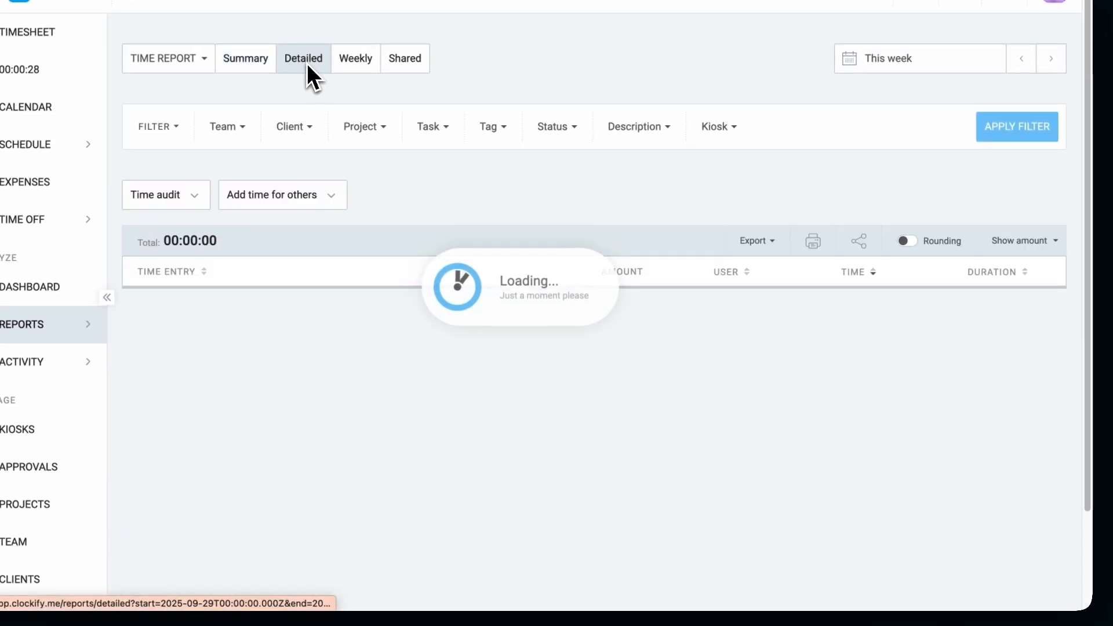
click(355, 58)
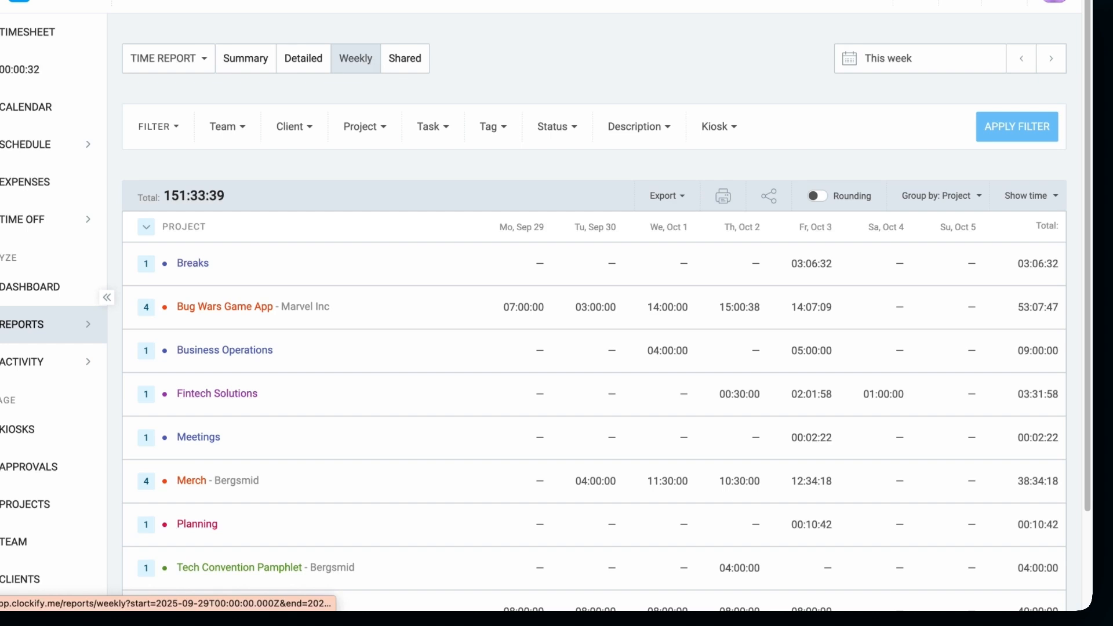
scroll(down, 3)
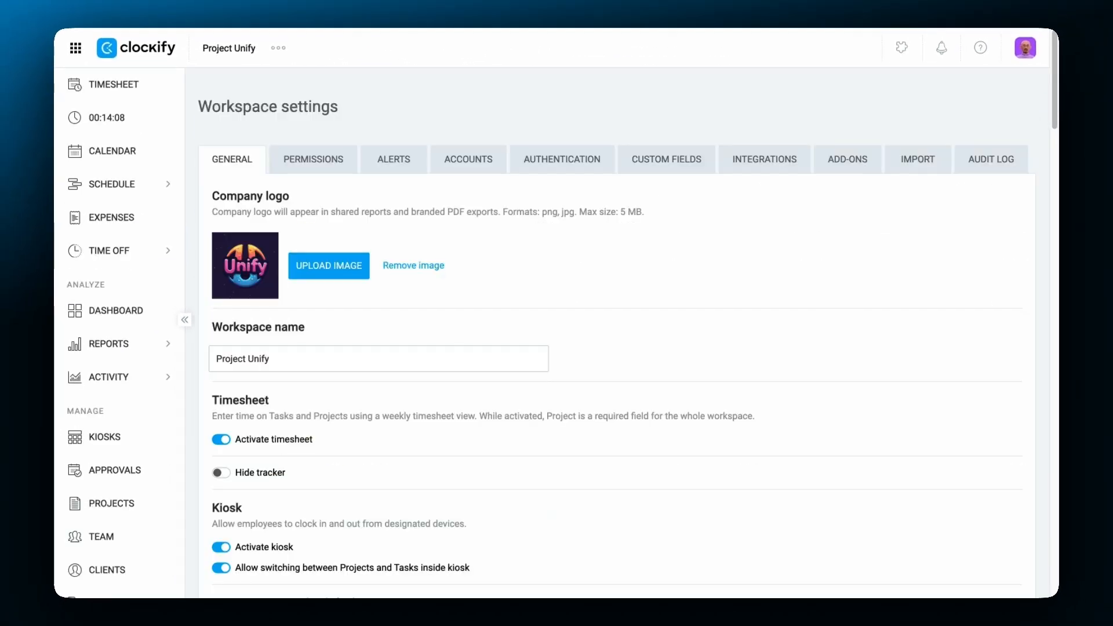
Run this month's audit log report with all authors and all action types
click(991, 159)
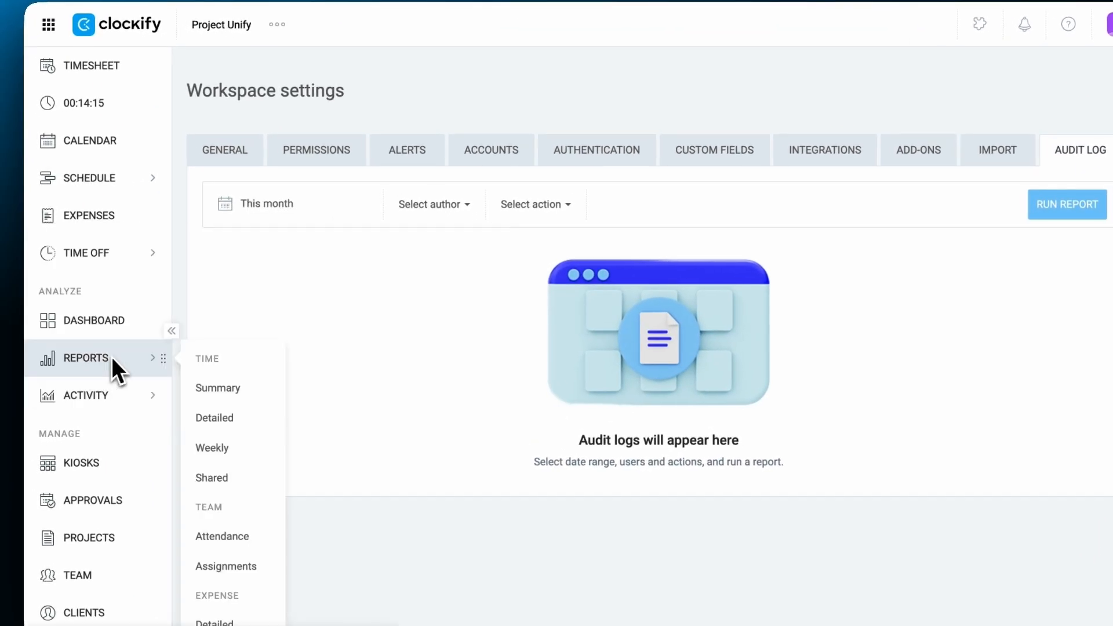
click(532, 204)
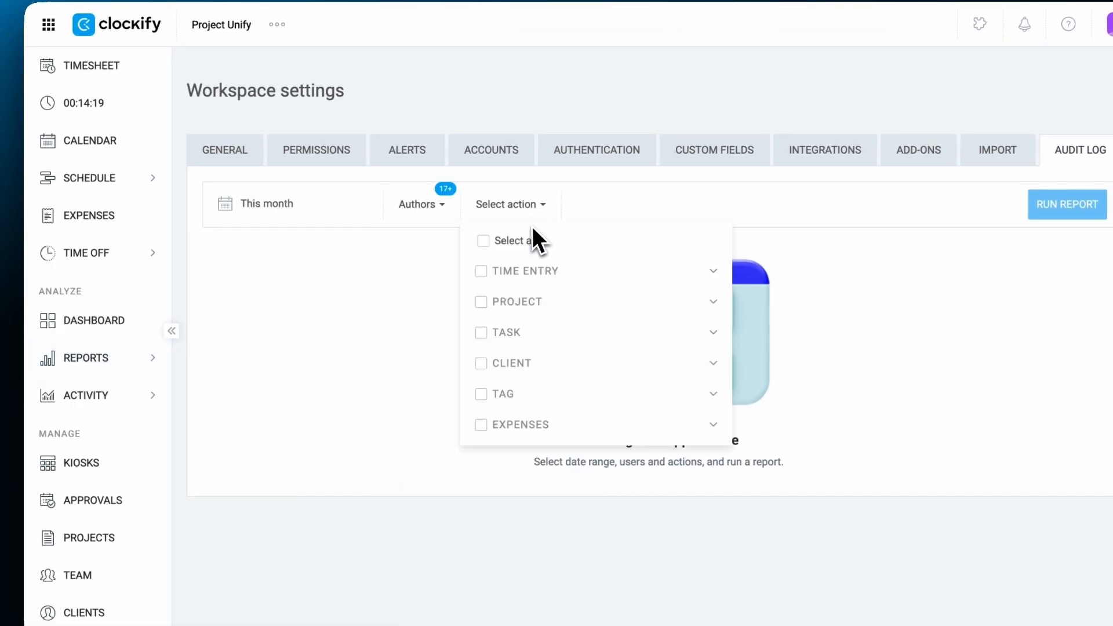
click(1066, 204)
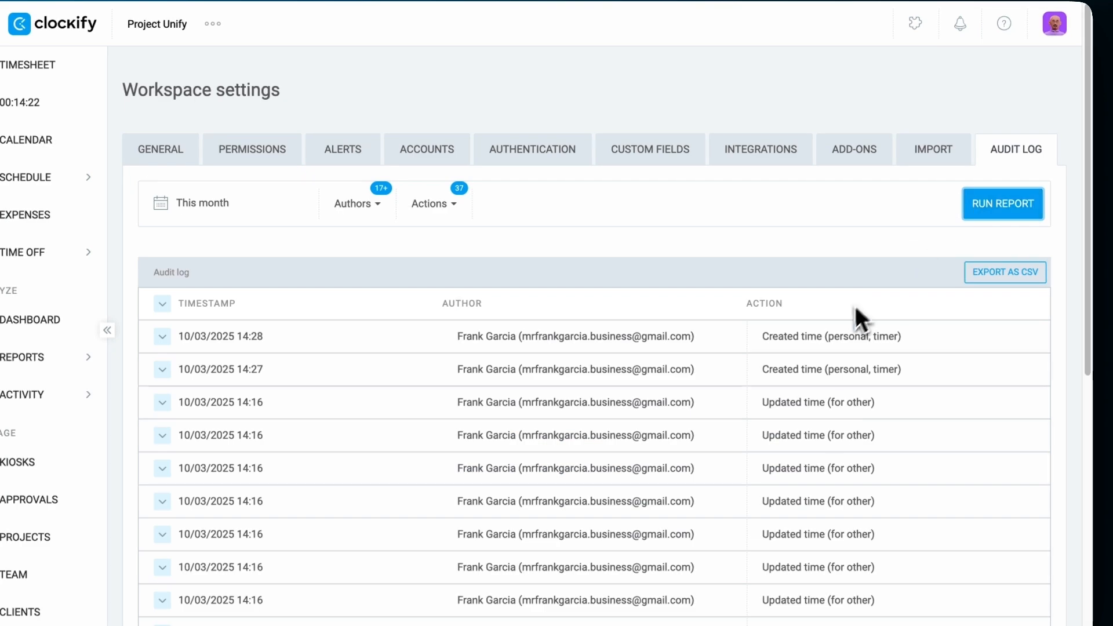
click(113, 117)
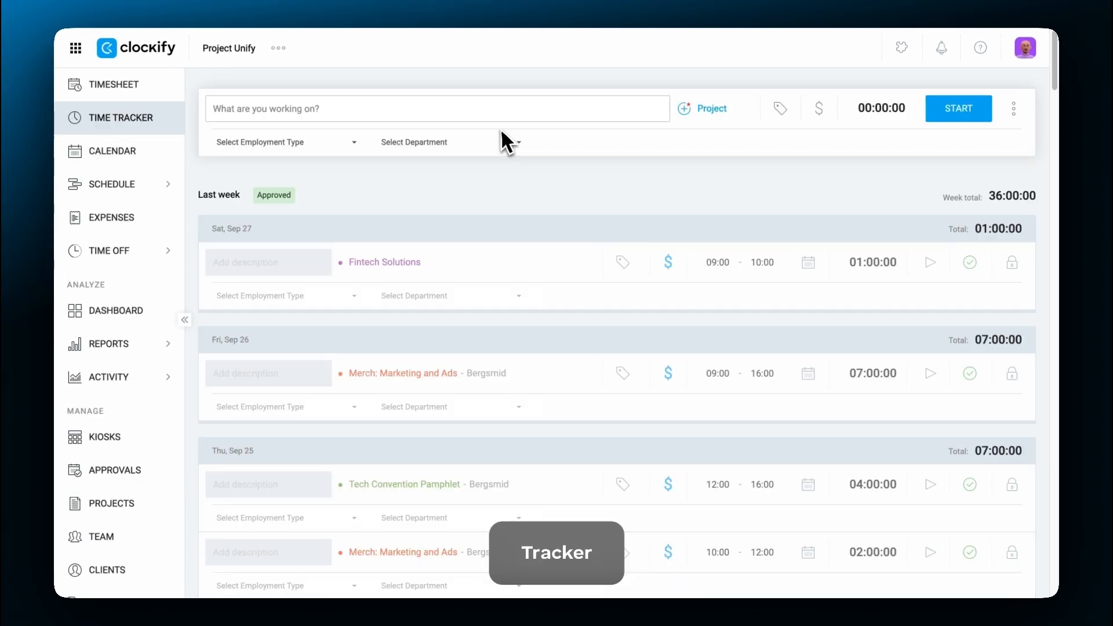
Switch the tracker to Manual Mode and draft an entry from 09:00 to 05:00
click(1012, 109)
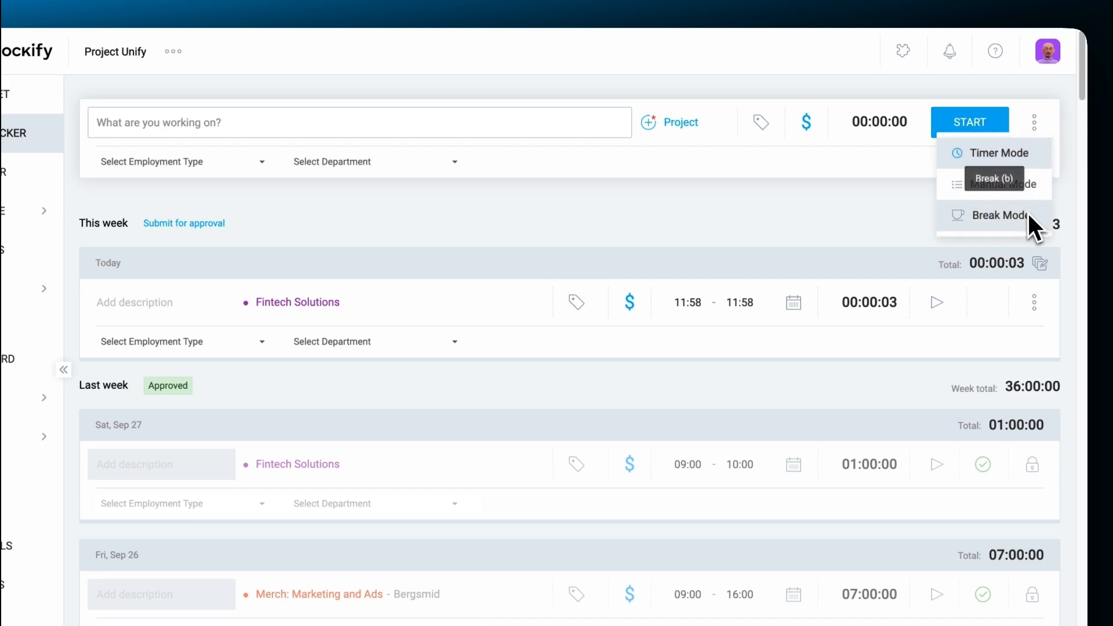
click(996, 215)
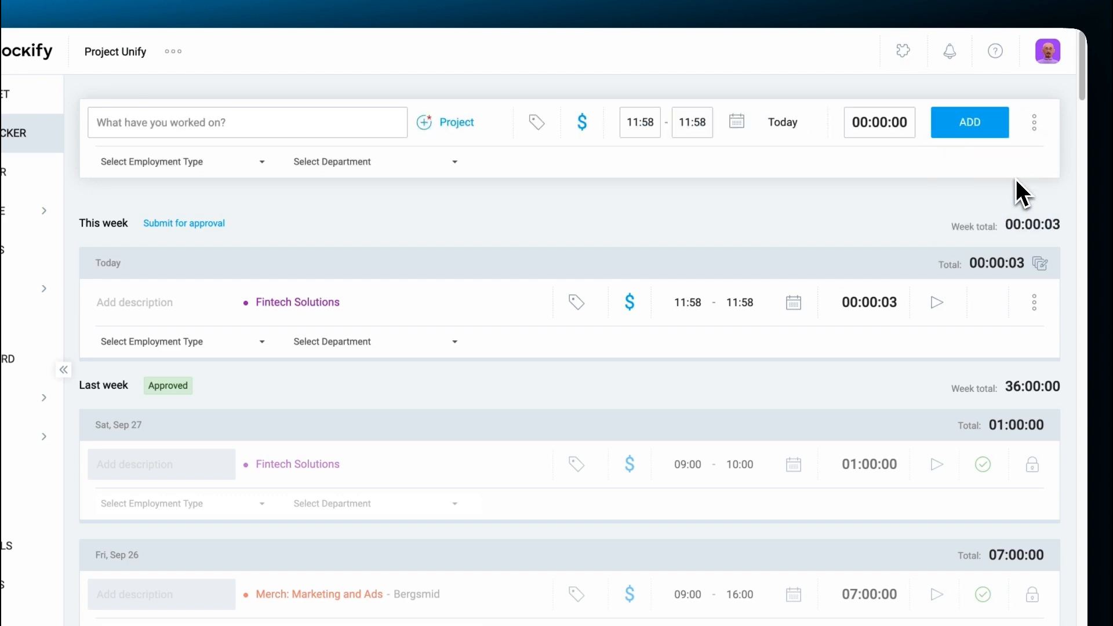
click(638, 122)
text(09:00)
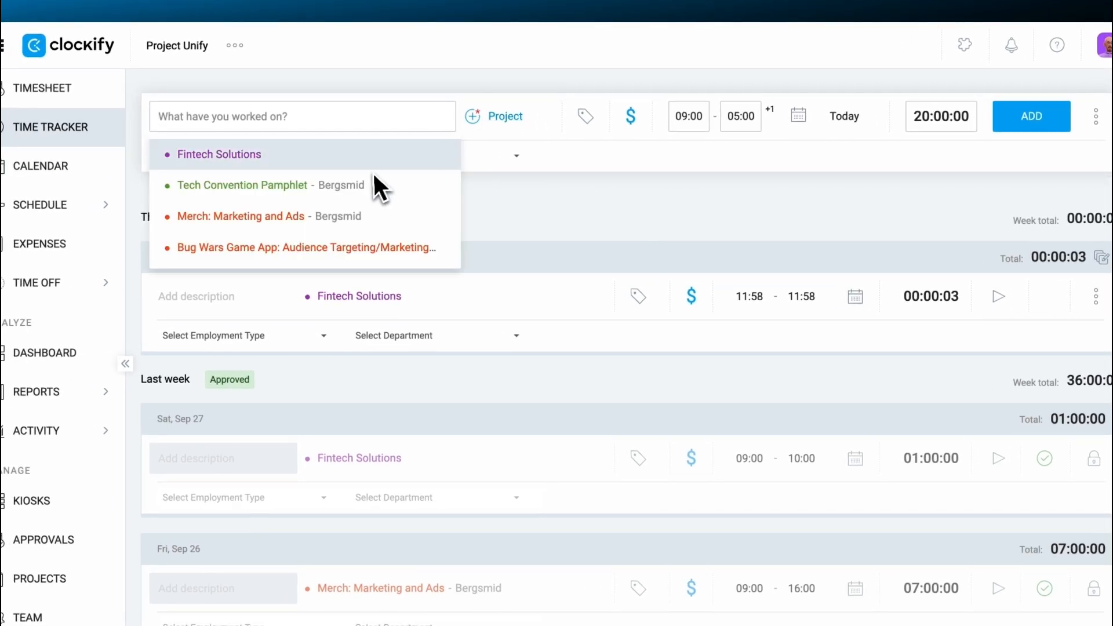
Assign the 20-hour manual entry to Tech Convention Pamphlet, Full-time employment, Marketing department
click(243, 185)
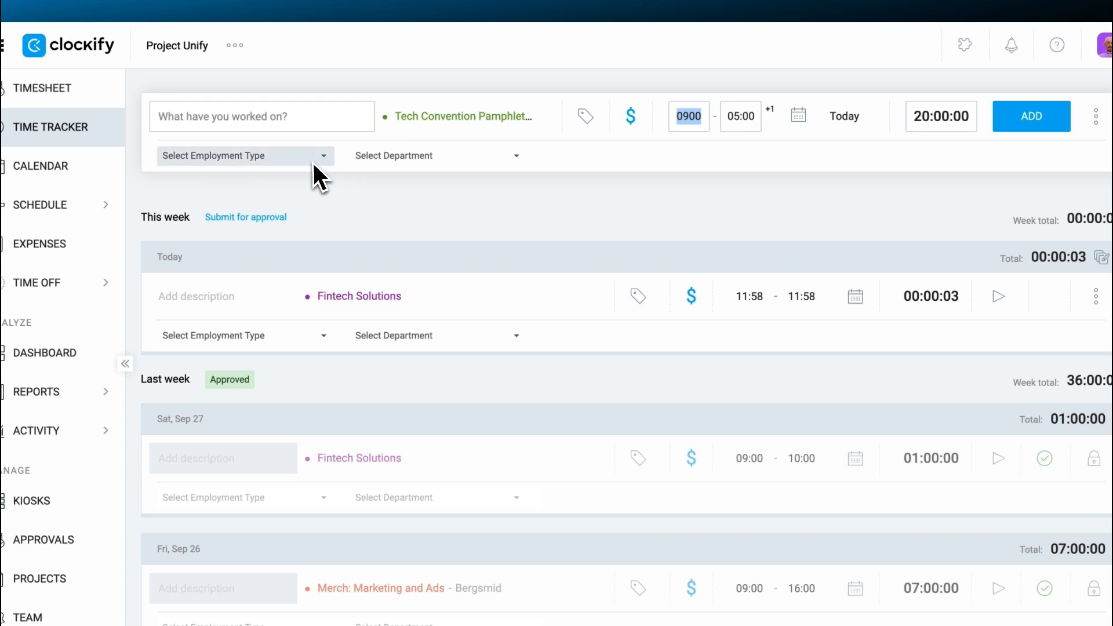
click(244, 156)
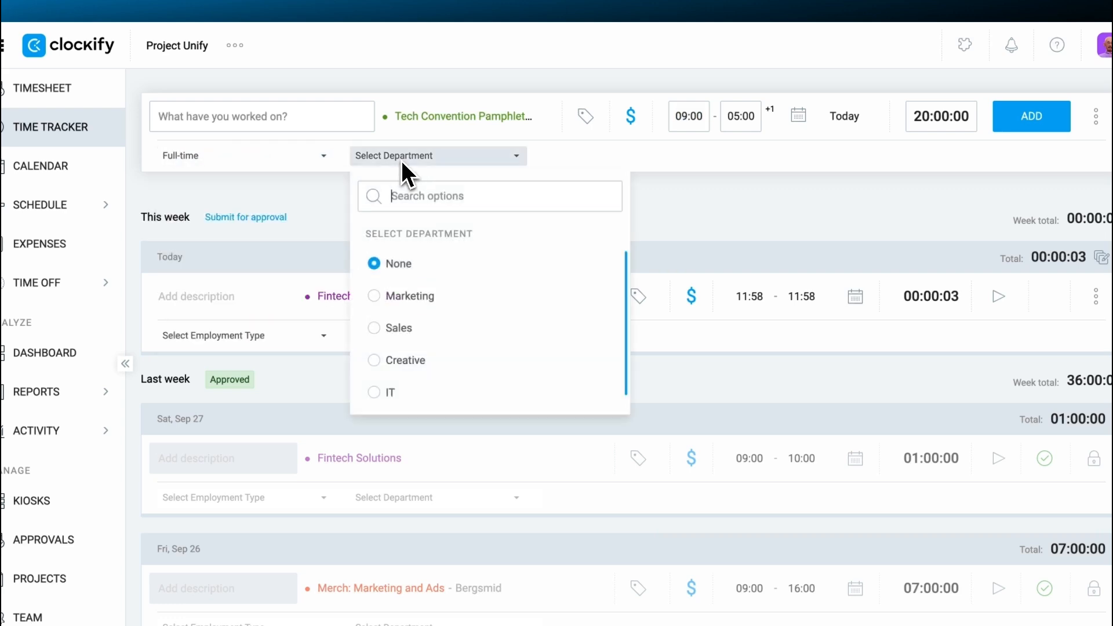
click(410, 296)
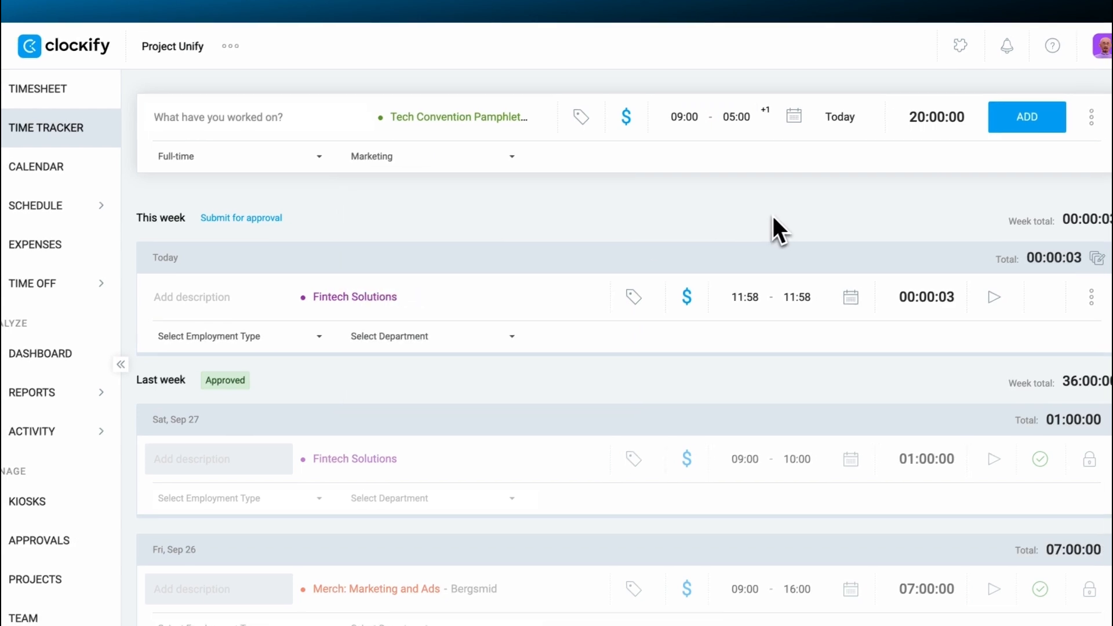
click(230, 45)
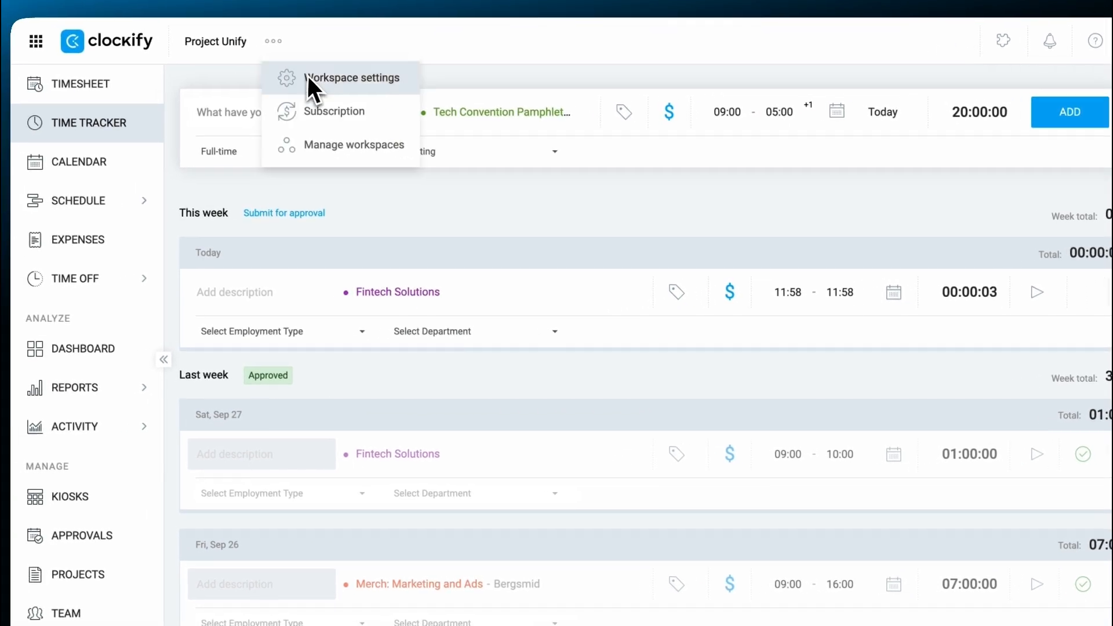
Open Workspace settings to reach the Oct 6–12 timesheet with its saved templates
click(352, 79)
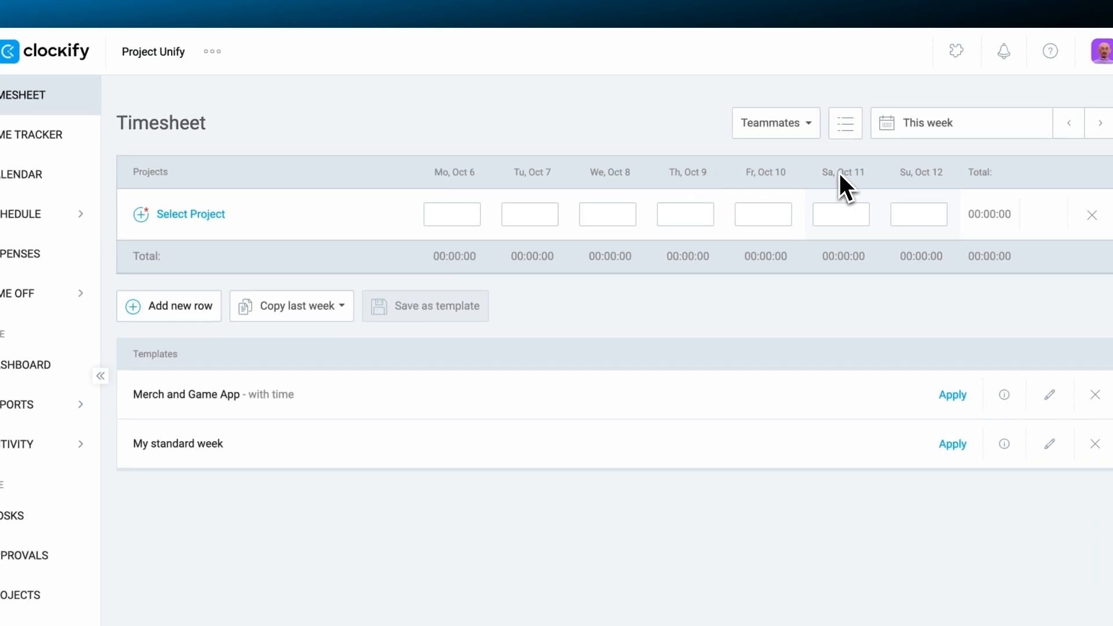
Add an App Widget Design row and save the week as template 'My standard week'
click(190, 214)
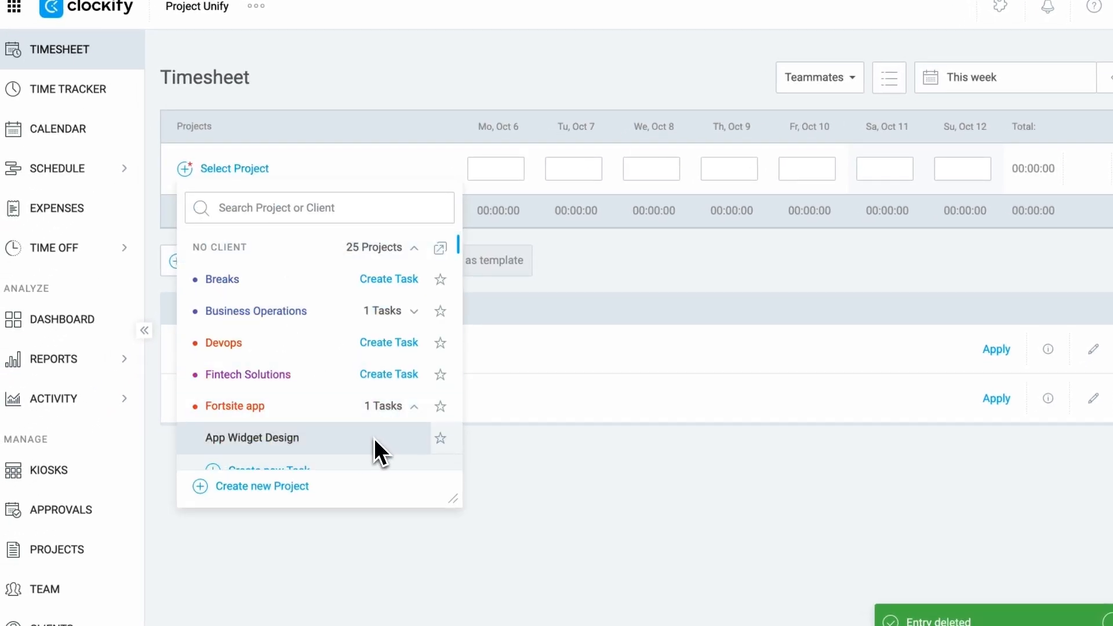
click(252, 437)
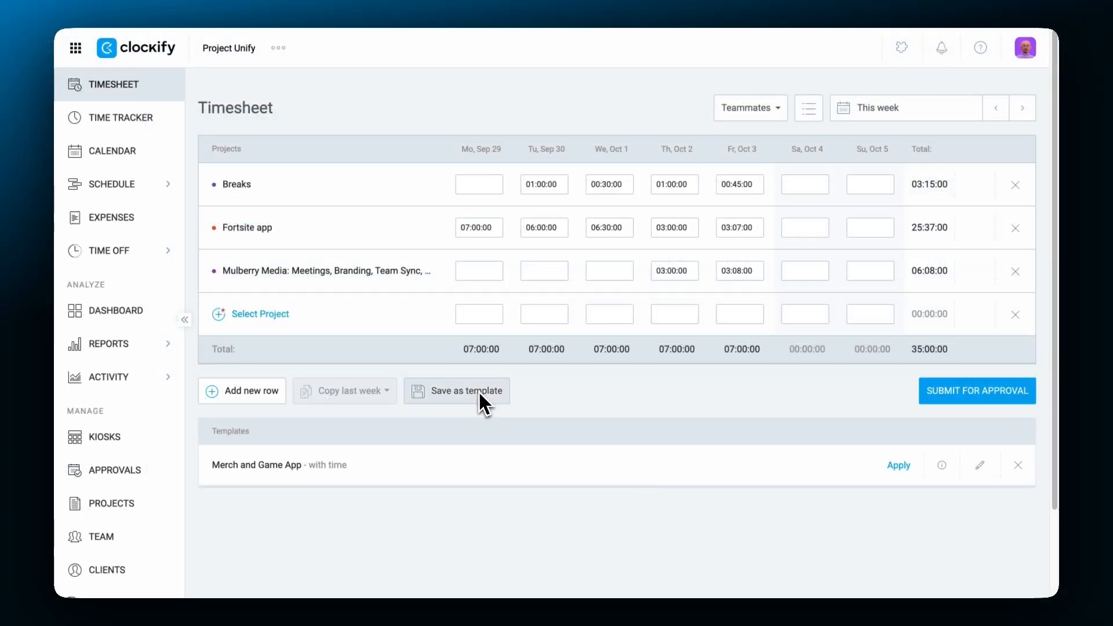
click(457, 390)
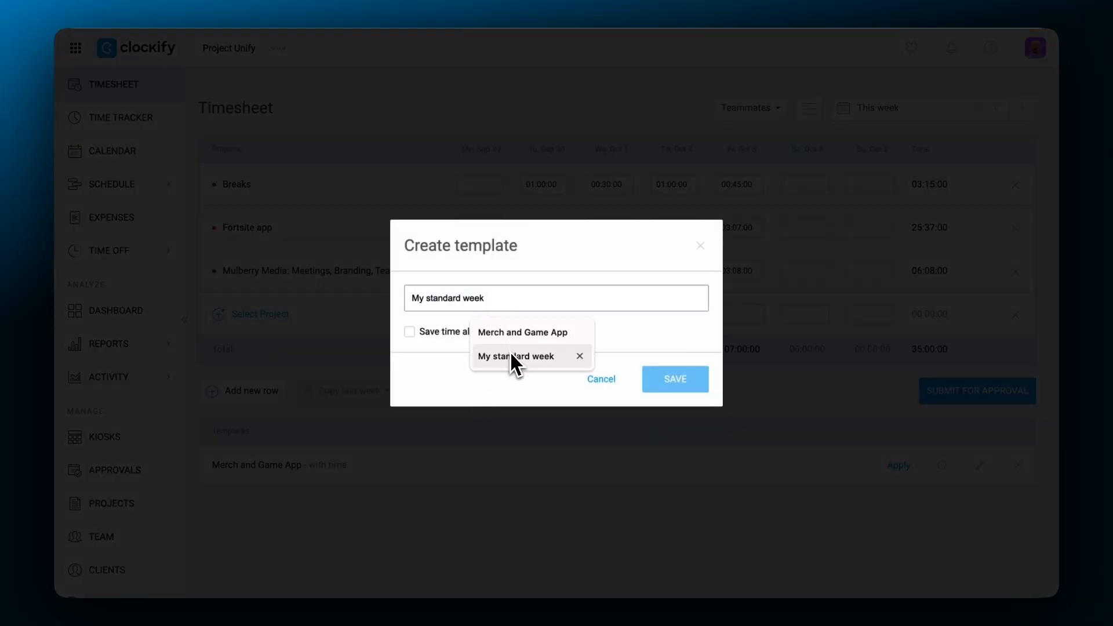
click(673, 379)
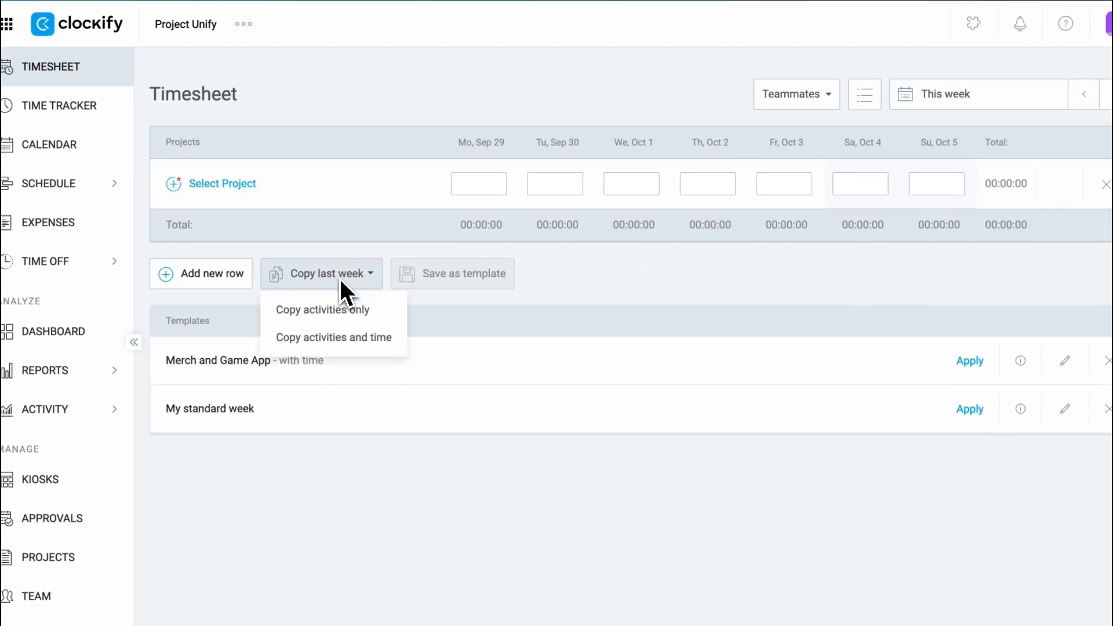
click(334, 337)
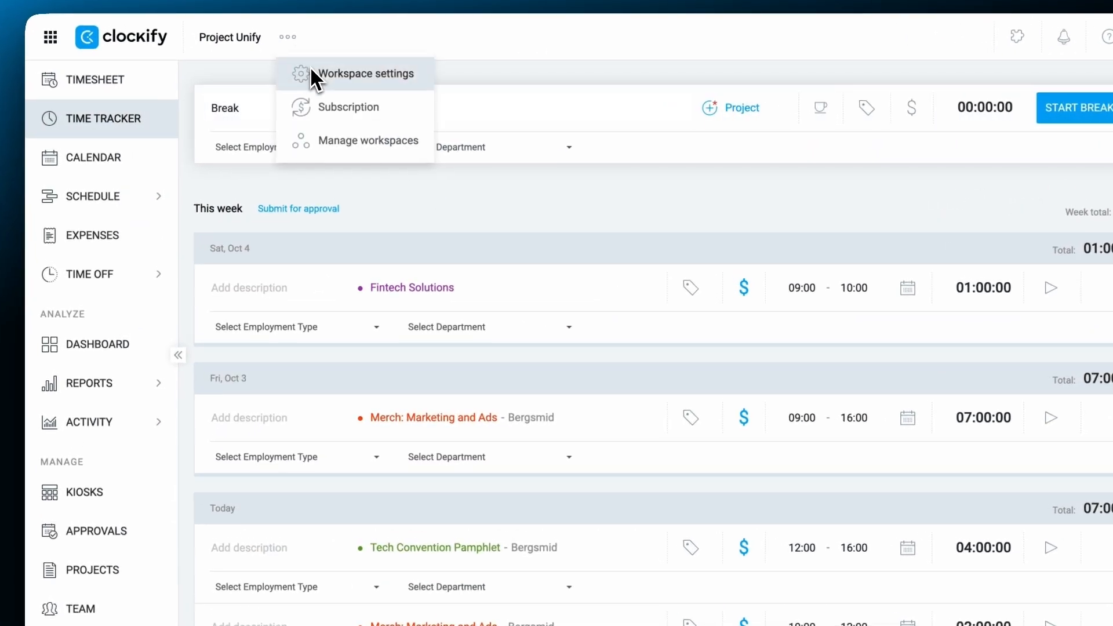
Lock time before 10/01/2025 with the lock date updating automatically each week
click(367, 73)
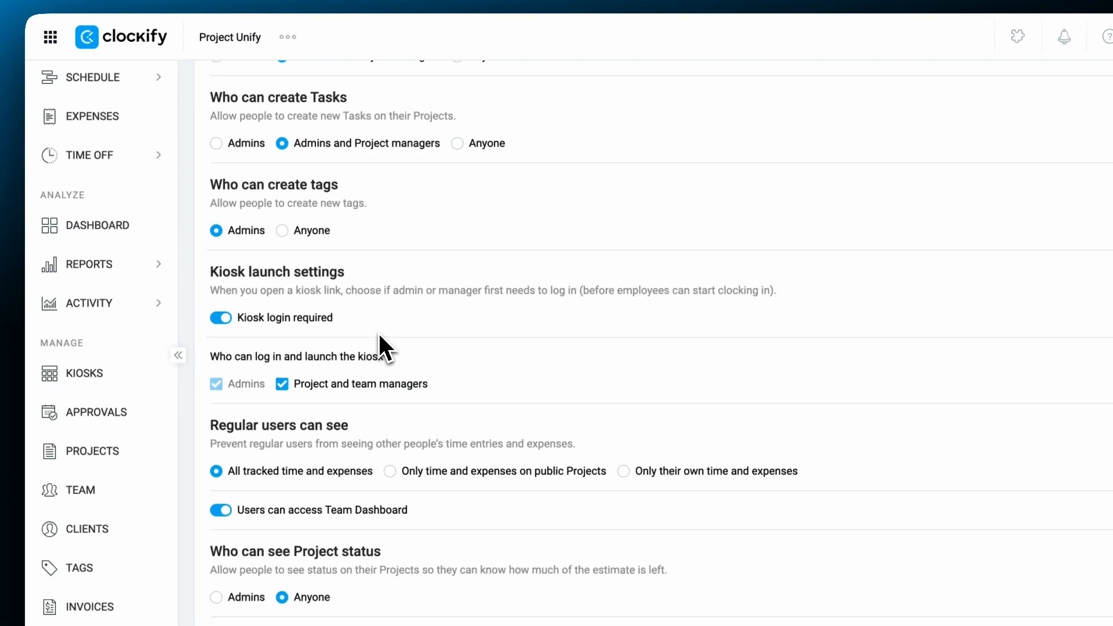
scroll(down, 3)
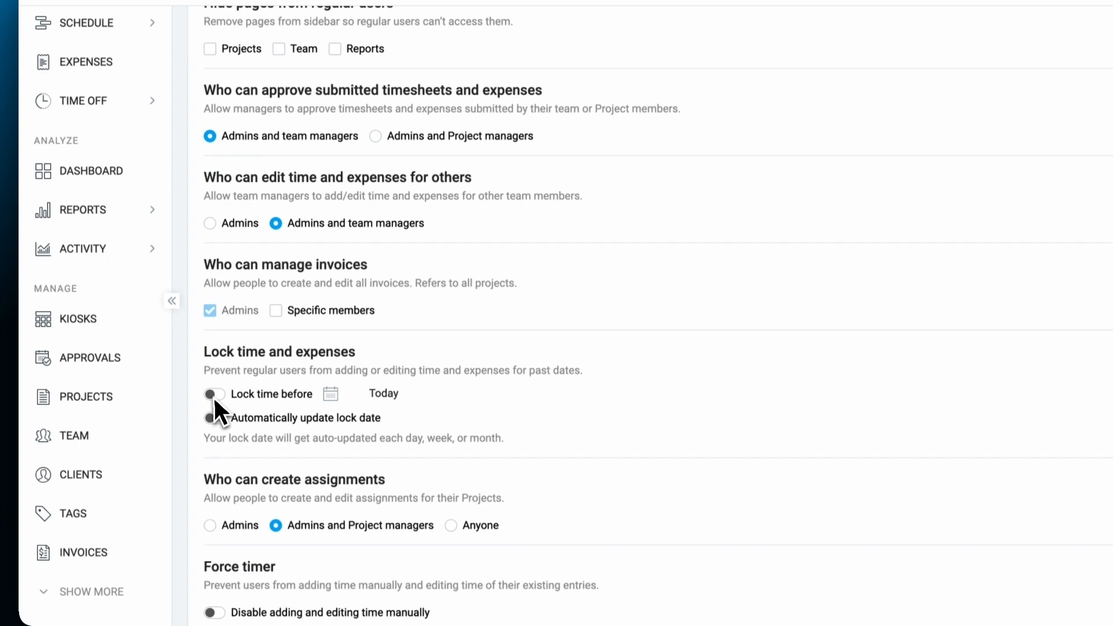
click(212, 394)
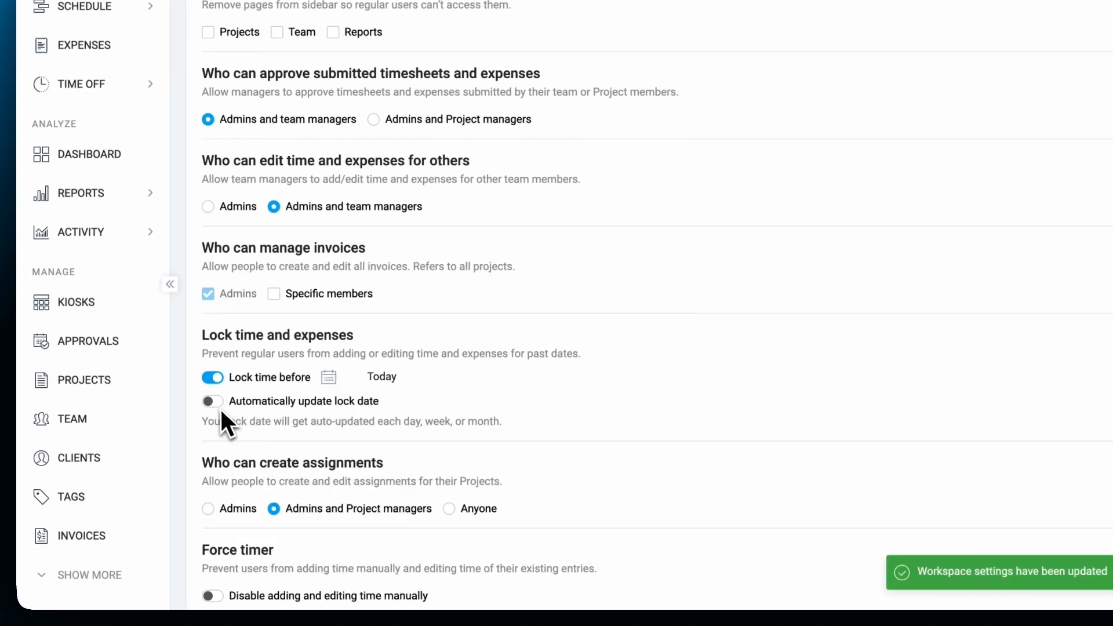
click(211, 401)
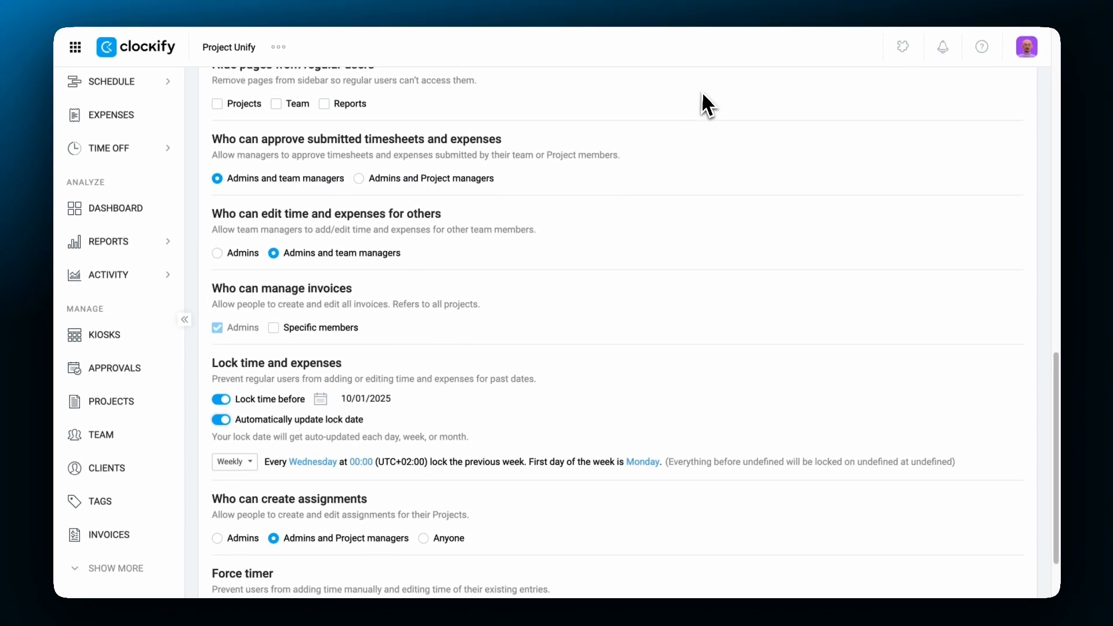
click(103, 335)
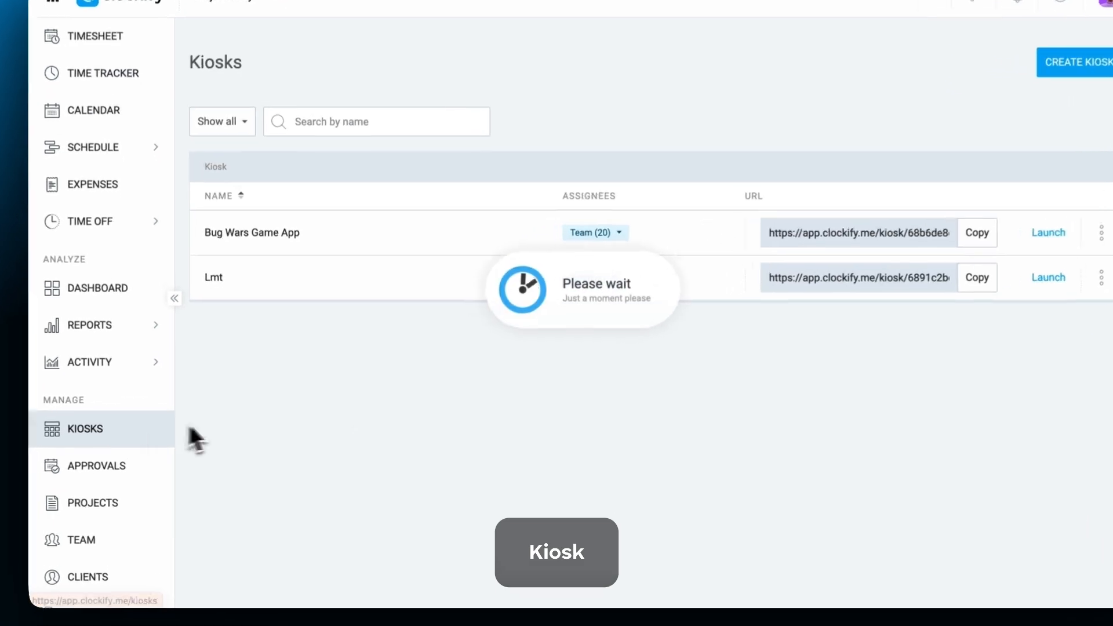
click(1048, 231)
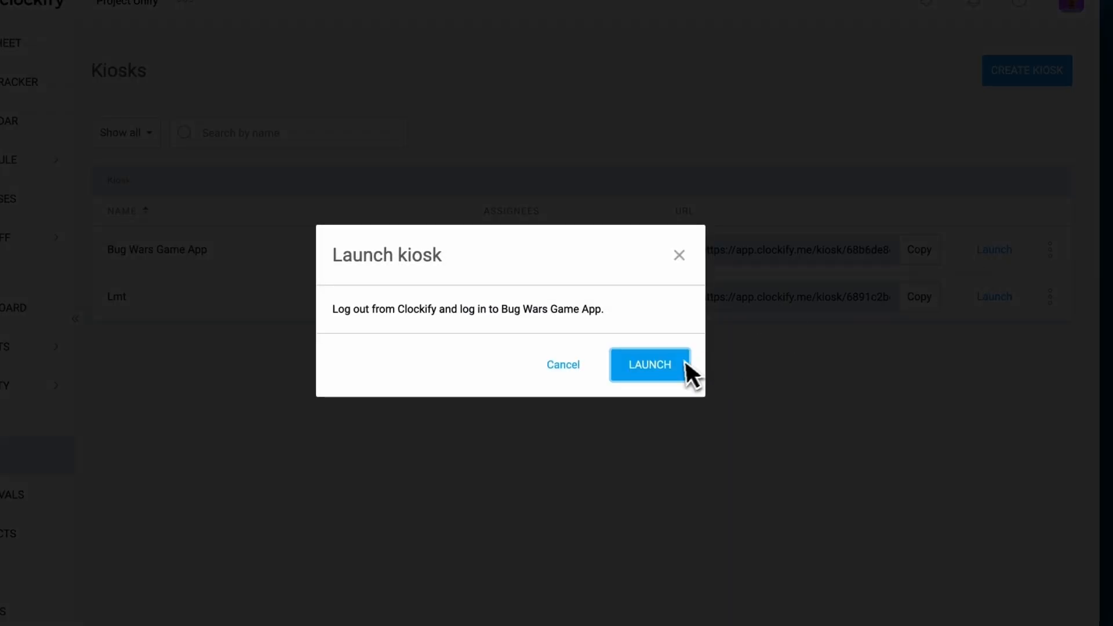
click(649, 364)
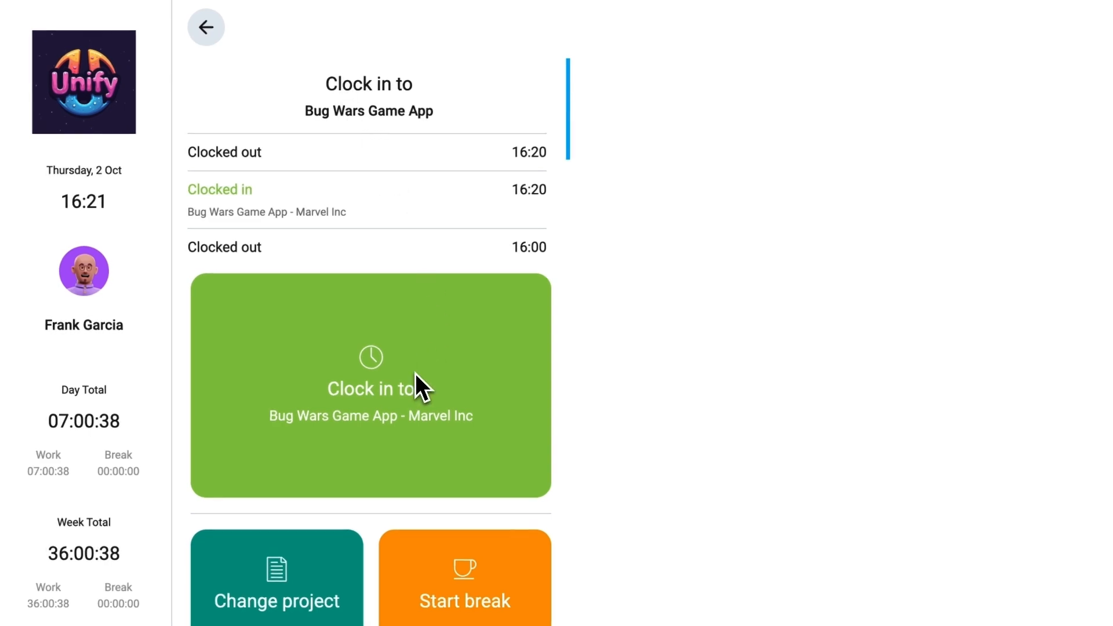
mouse_move(422, 394)
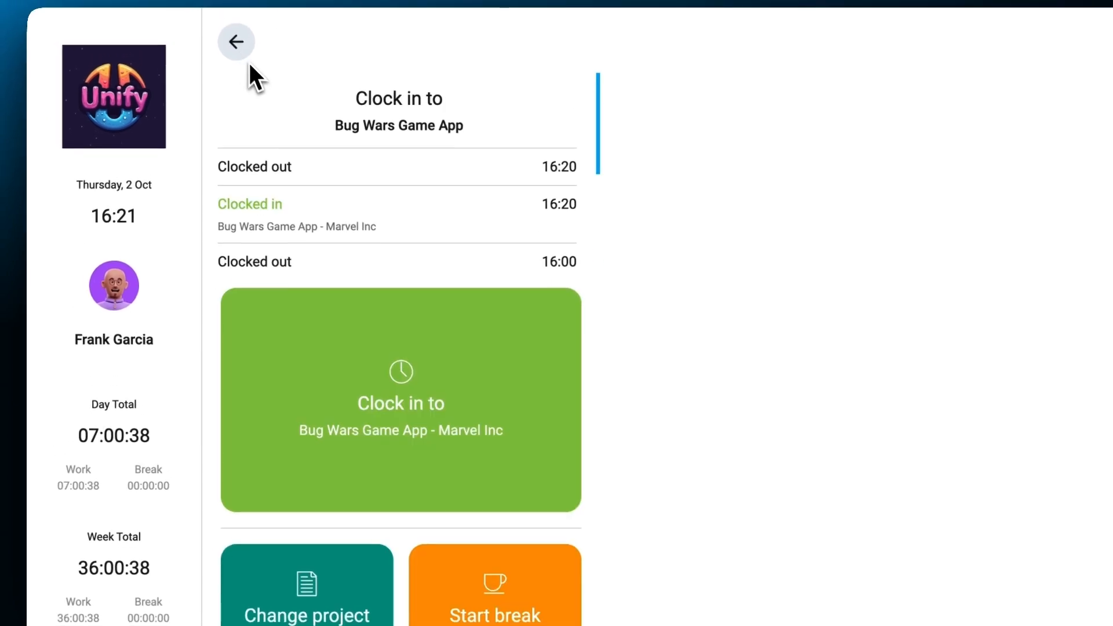
click(494, 612)
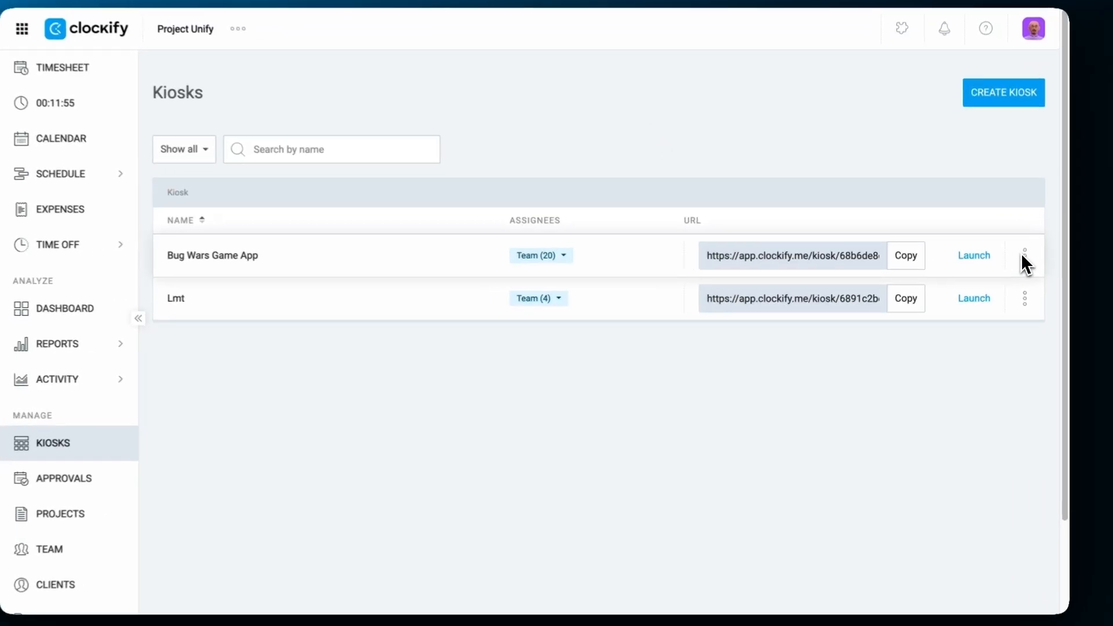
Change the Bug Wars Game App kiosk logout time from 24 to 8 hours
click(1025, 255)
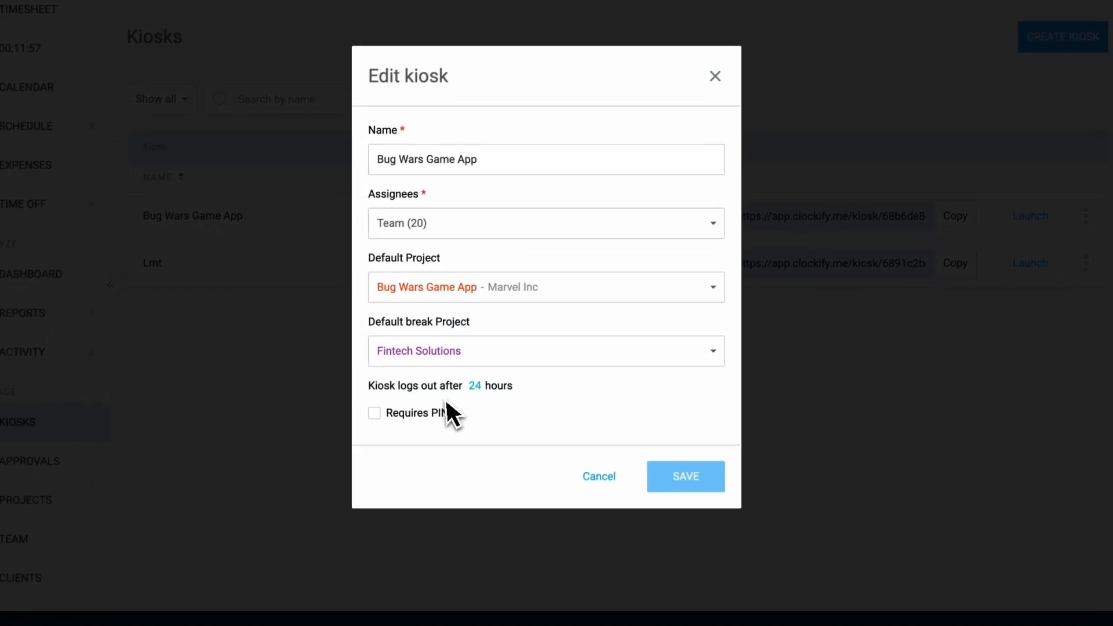
click(474, 385)
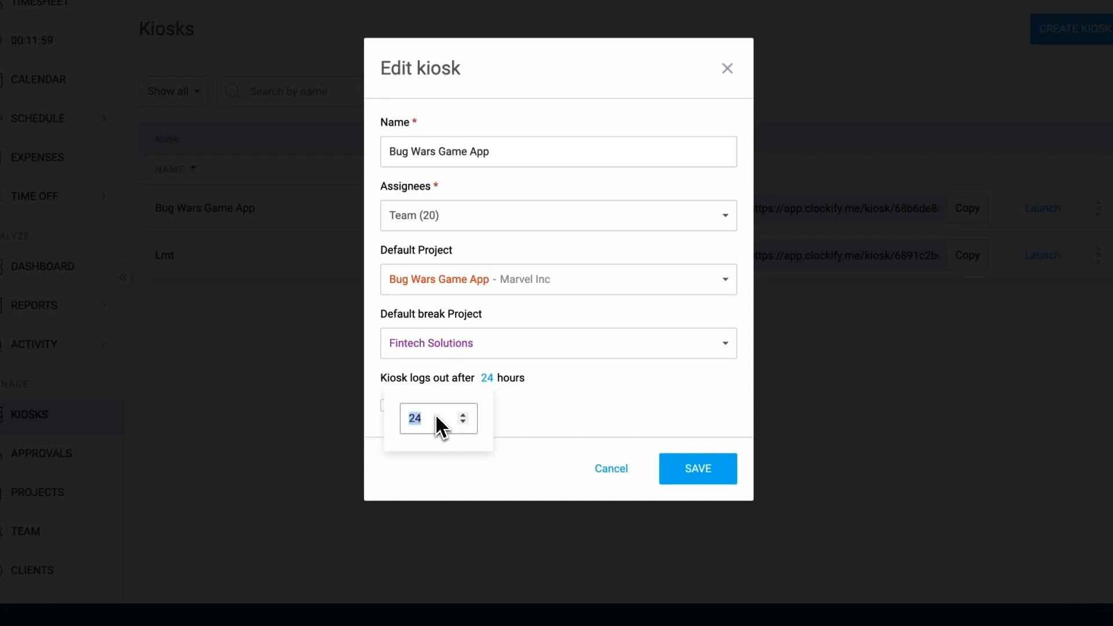
text(8)
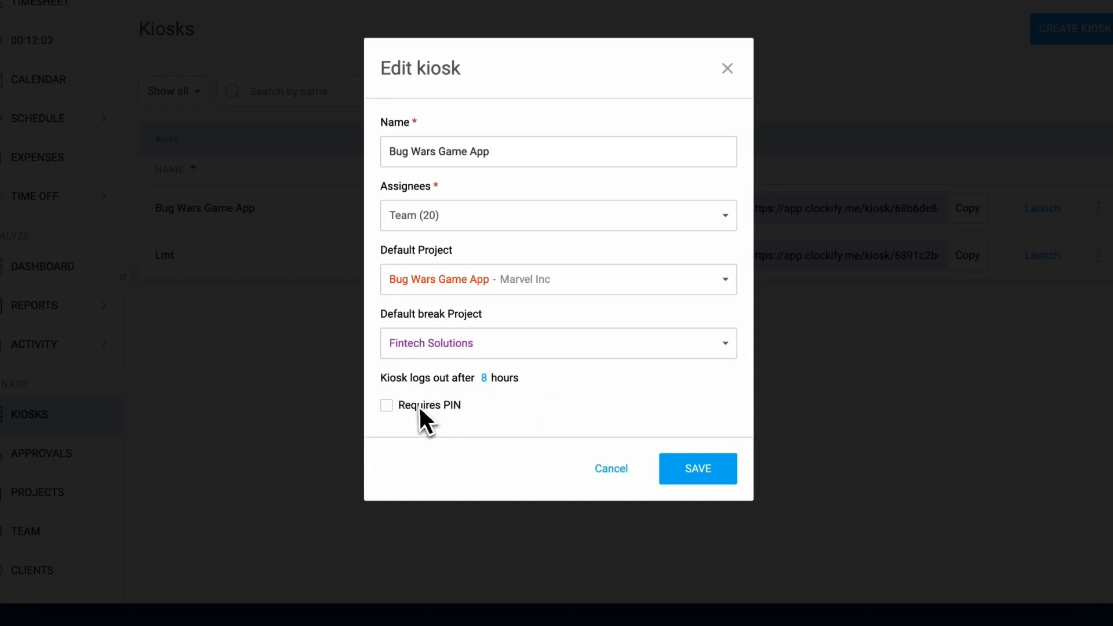
click(696, 468)
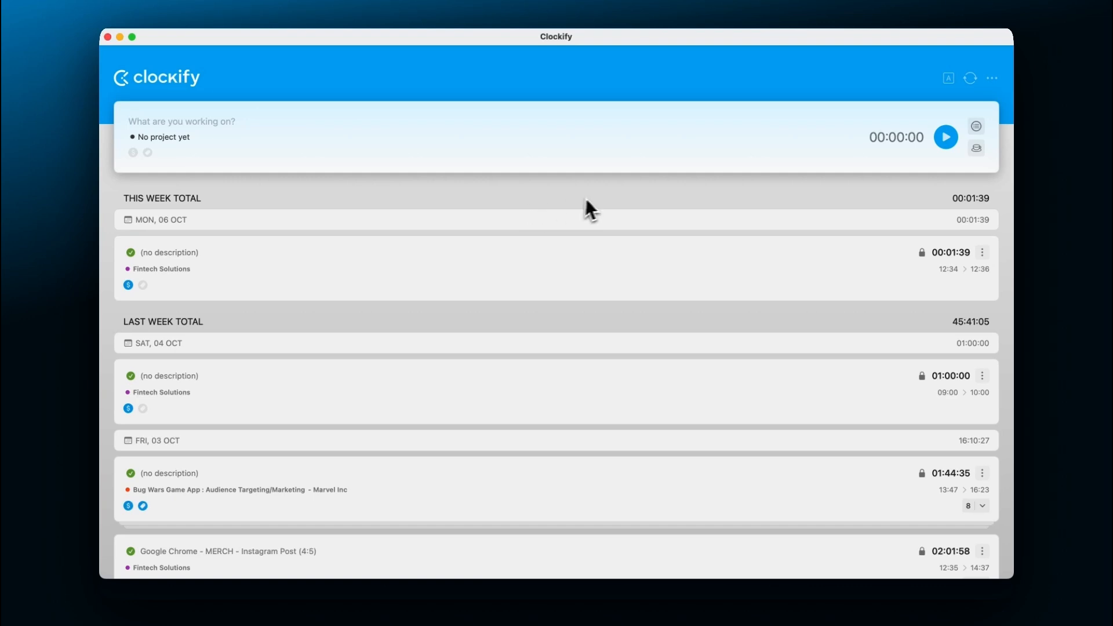
Start Auto Tracker recording of Chrome, Finder and Clockify Desktop activity
click(948, 78)
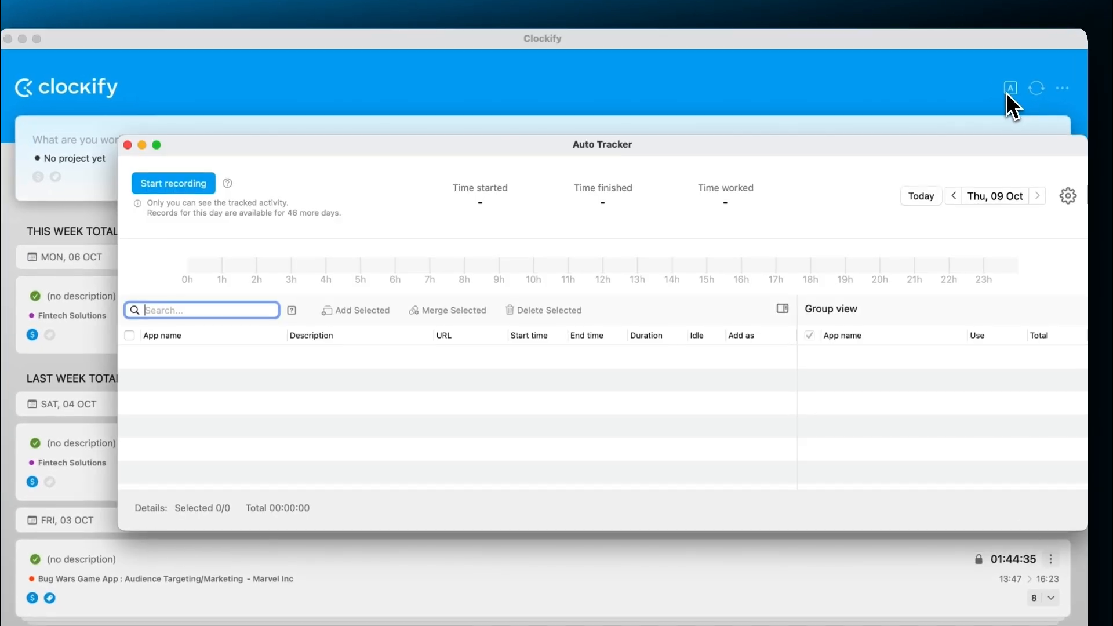
click(173, 183)
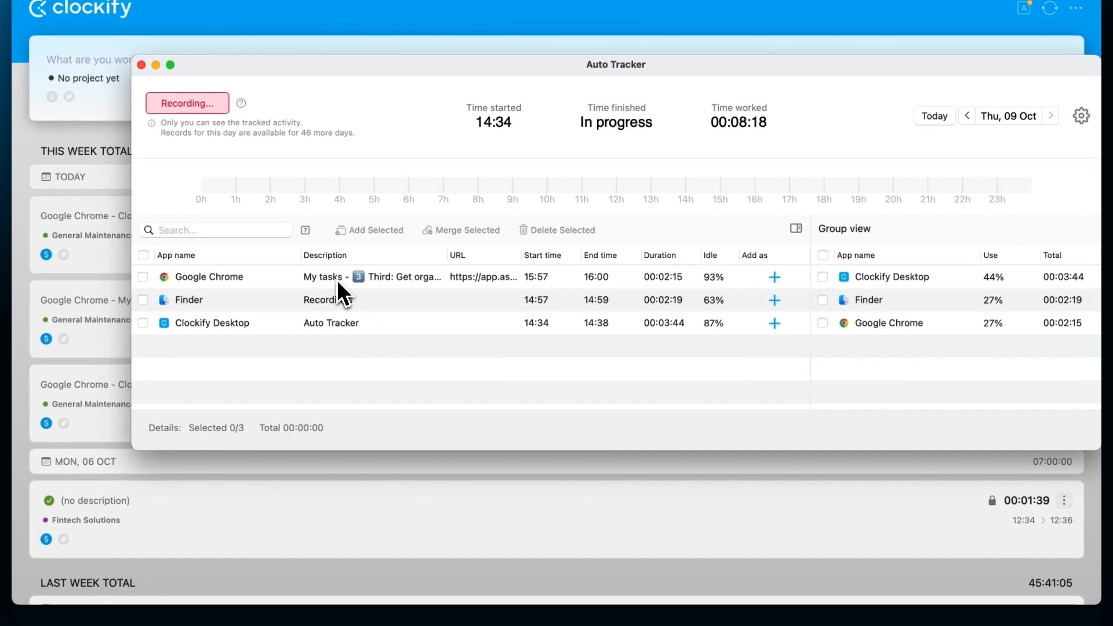
mouse_move(405, 337)
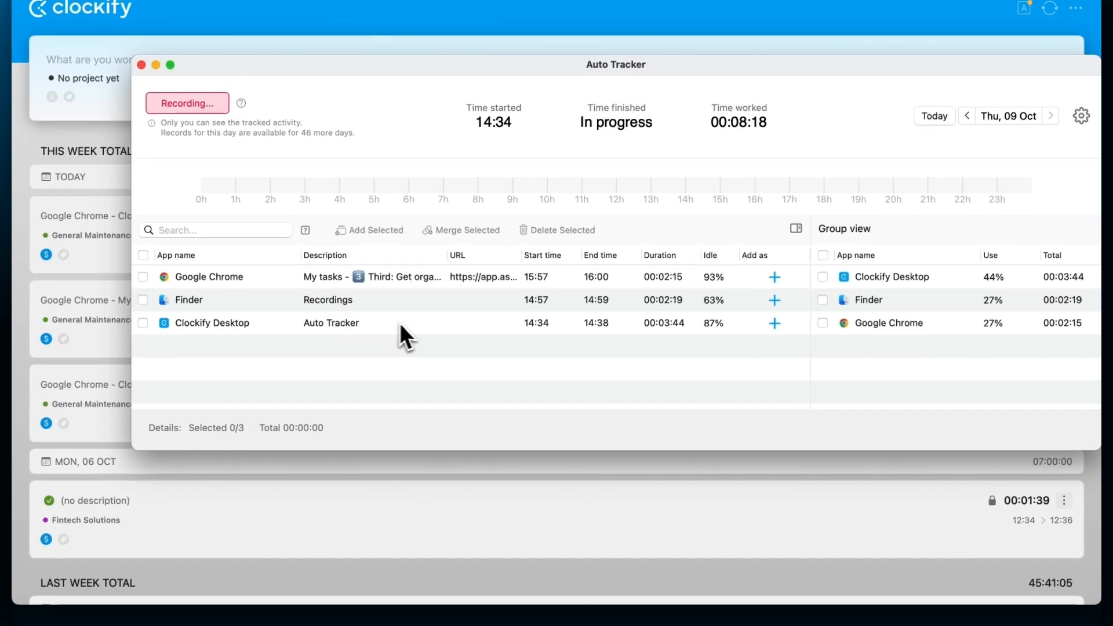
mouse_move(671, 291)
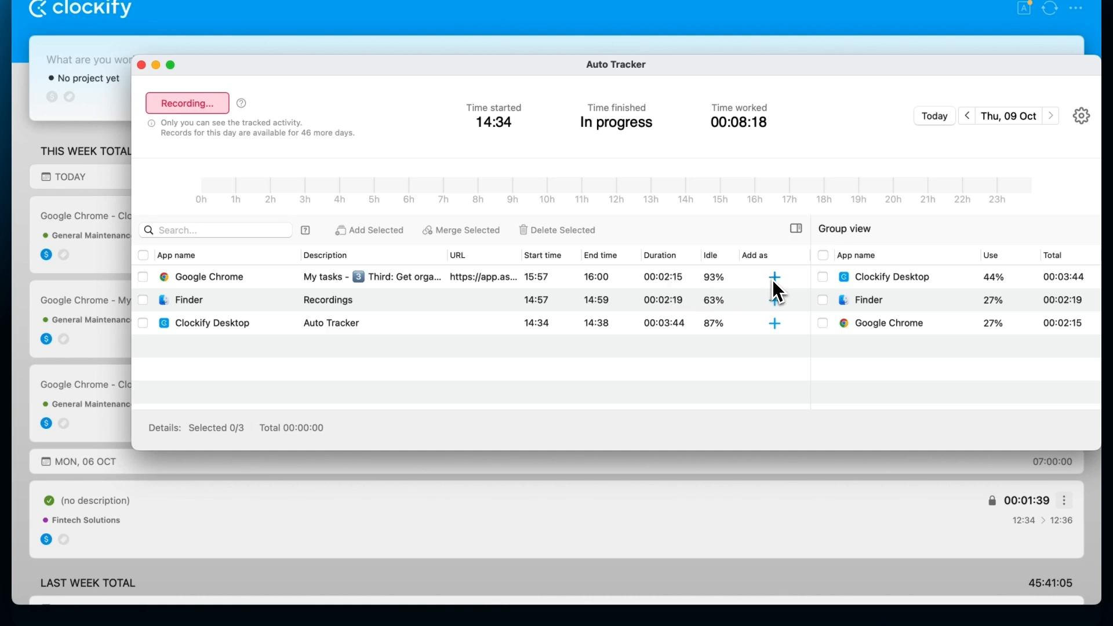
Add the Google Chrome activity as a General Maintenance time entry
click(774, 277)
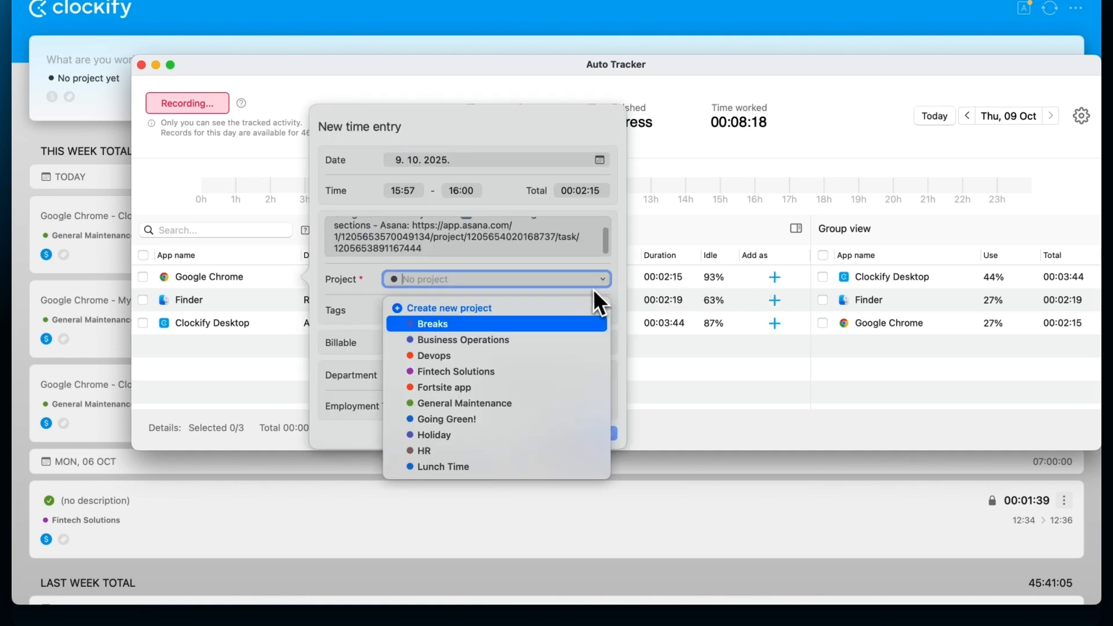
click(464, 402)
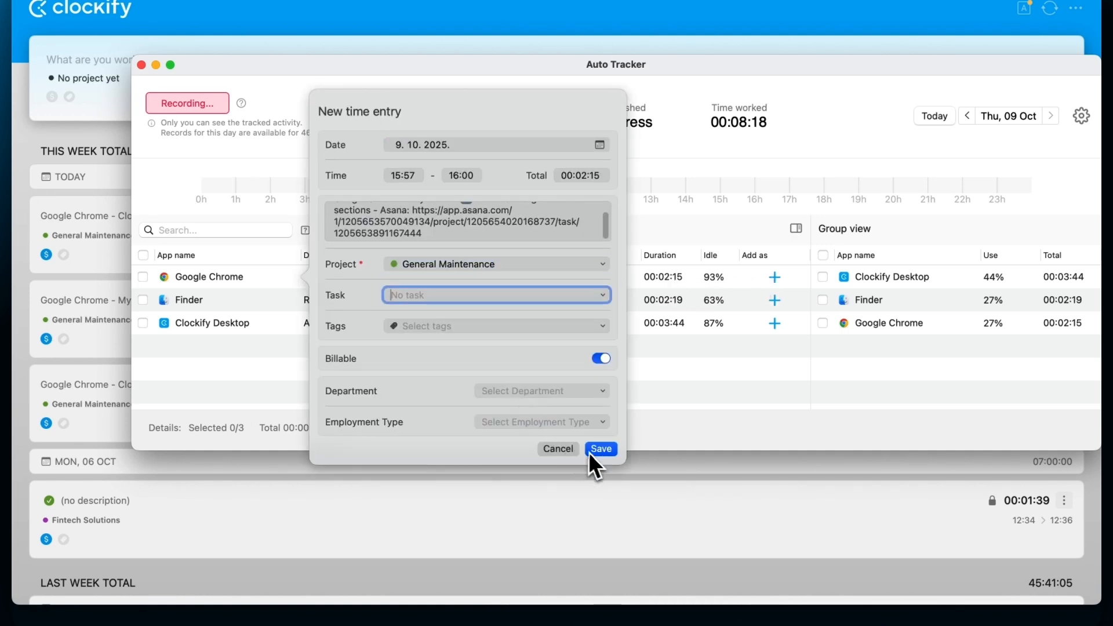
click(600, 449)
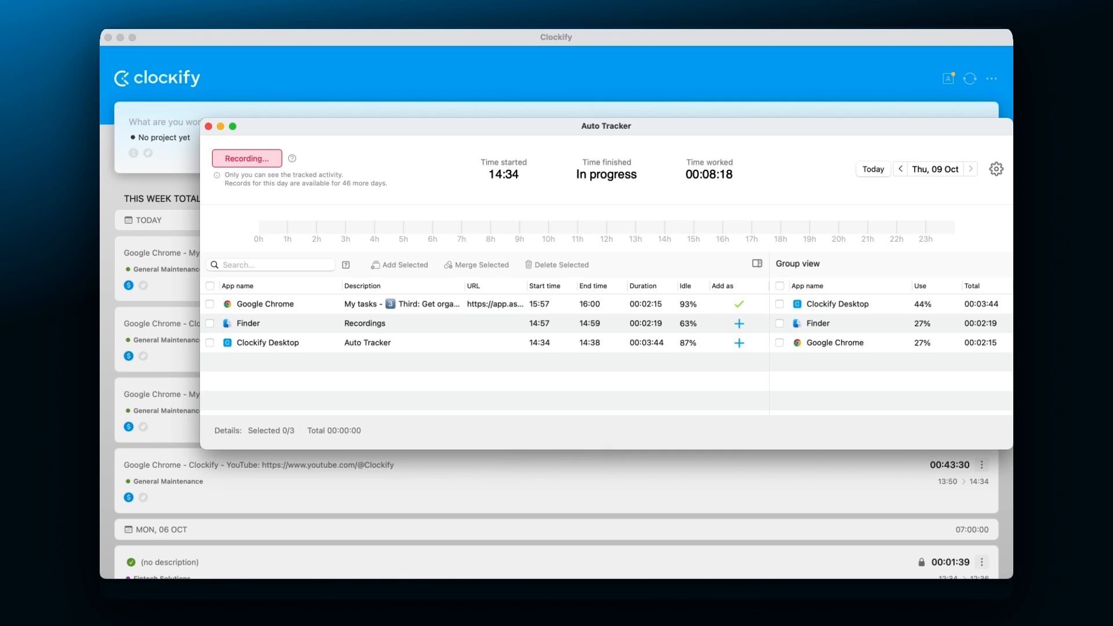
click(996, 168)
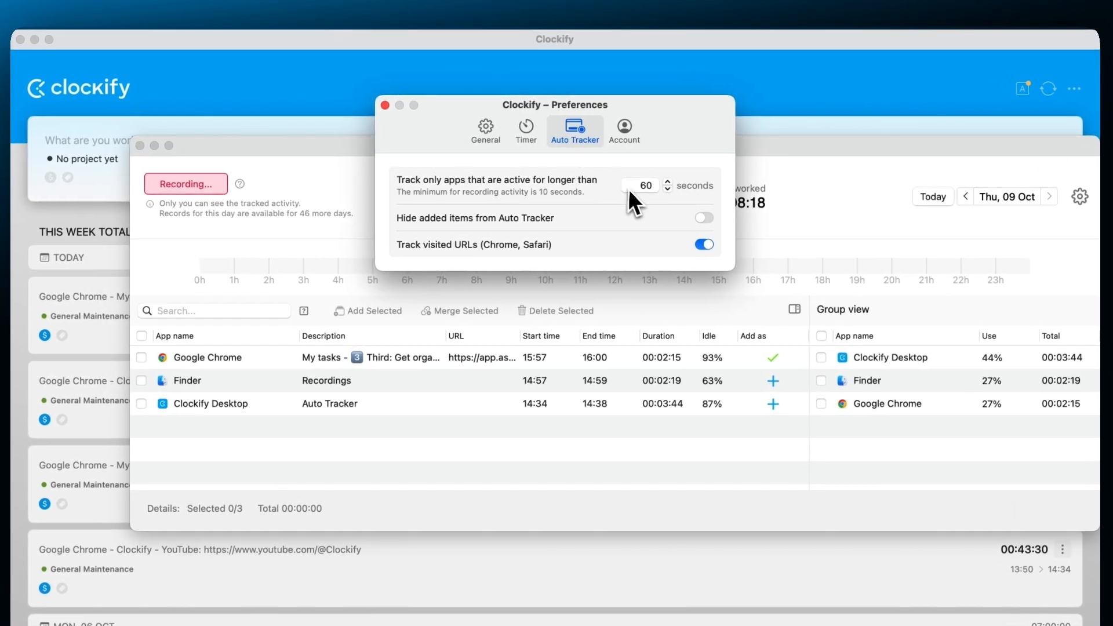
Set the Auto Tracker threshold to 120 seconds and hide already added items
text(12)
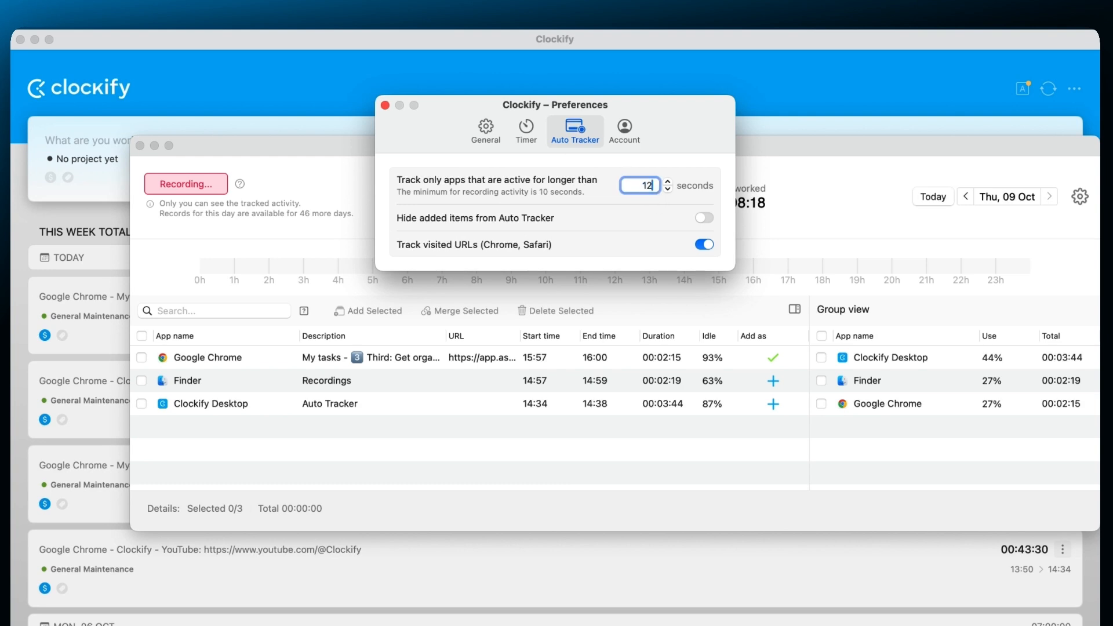
click(703, 218)
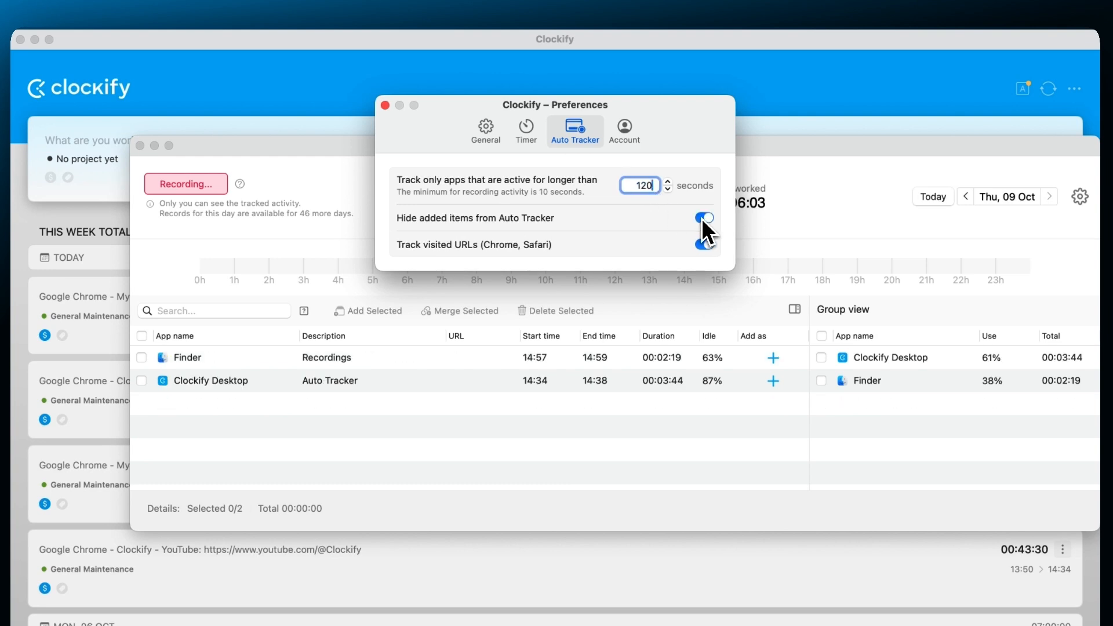